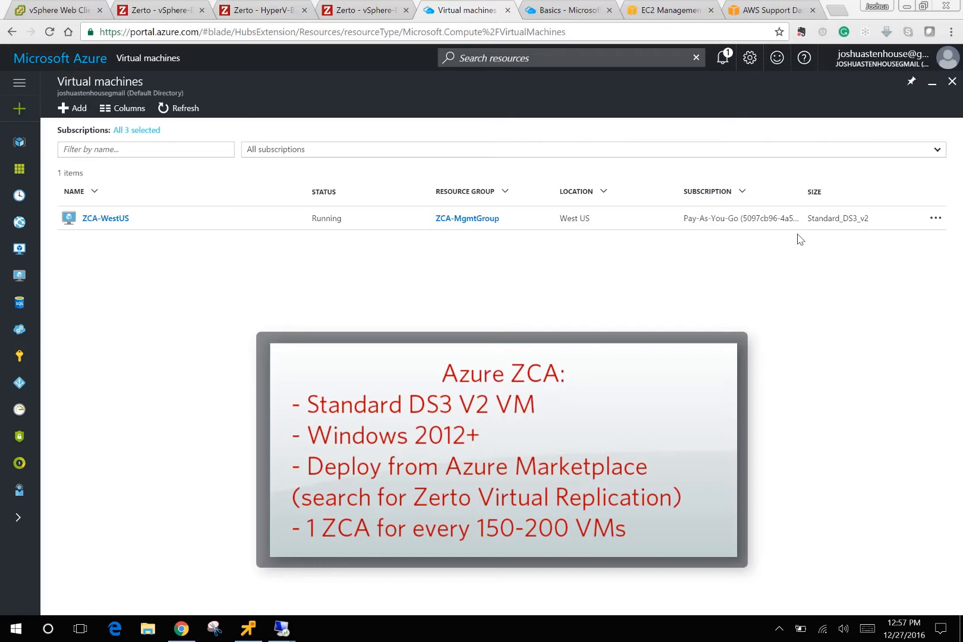
pyautogui.moveTo(669, 38)
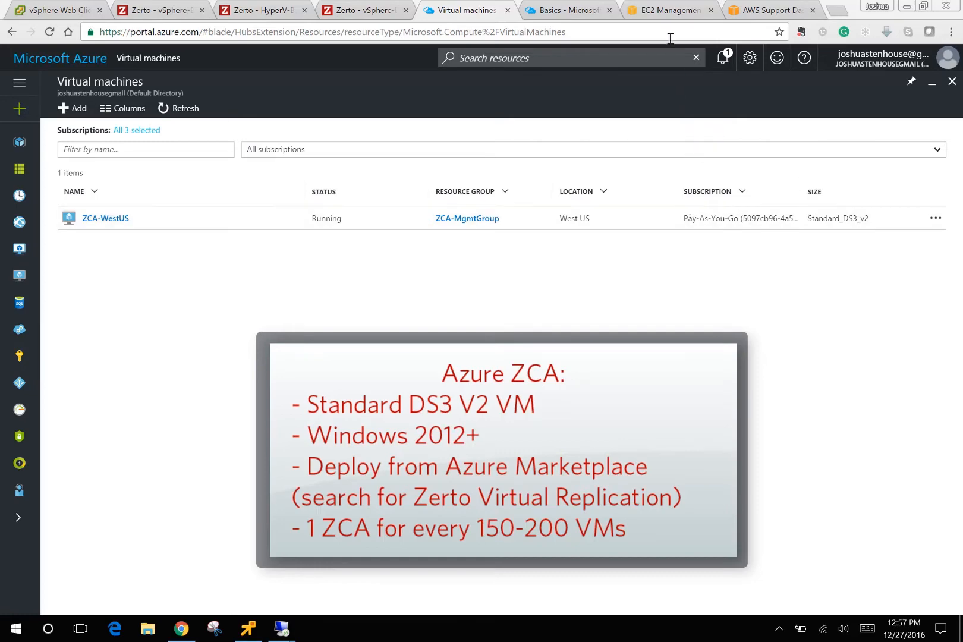
# Open the Azure appliance's remote session and run the Zerto ZCA Azure Installer past the publisher warning
pyautogui.click(670, 9)
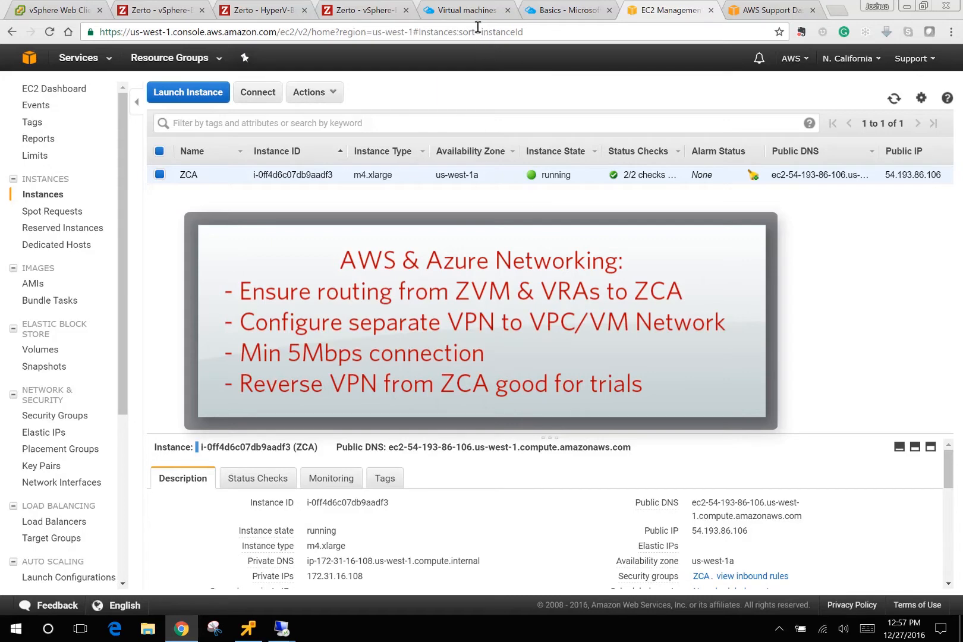
pyautogui.click(464, 9)
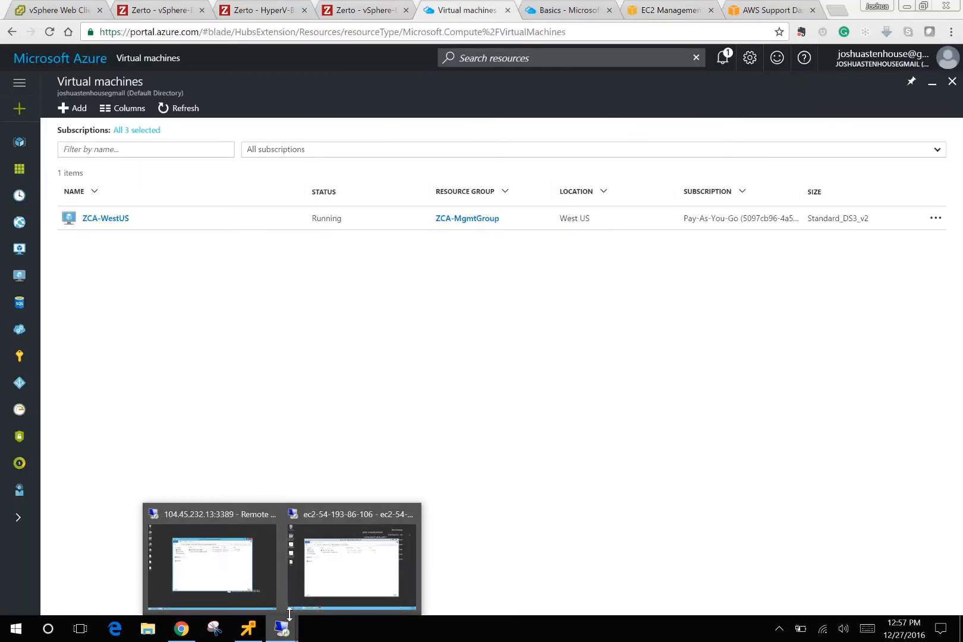
pyautogui.click(212, 562)
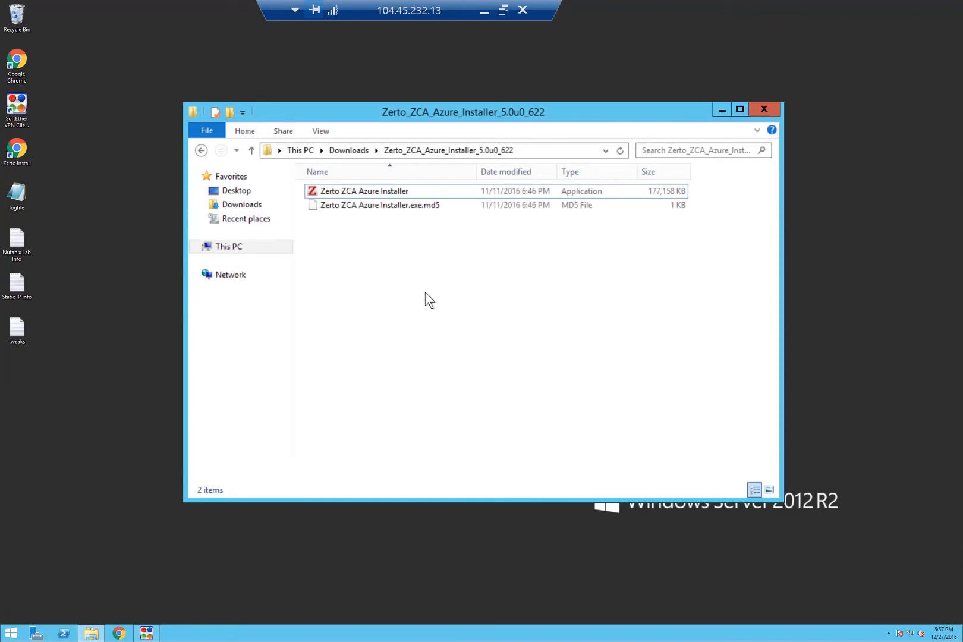
pyautogui.moveTo(393, 210)
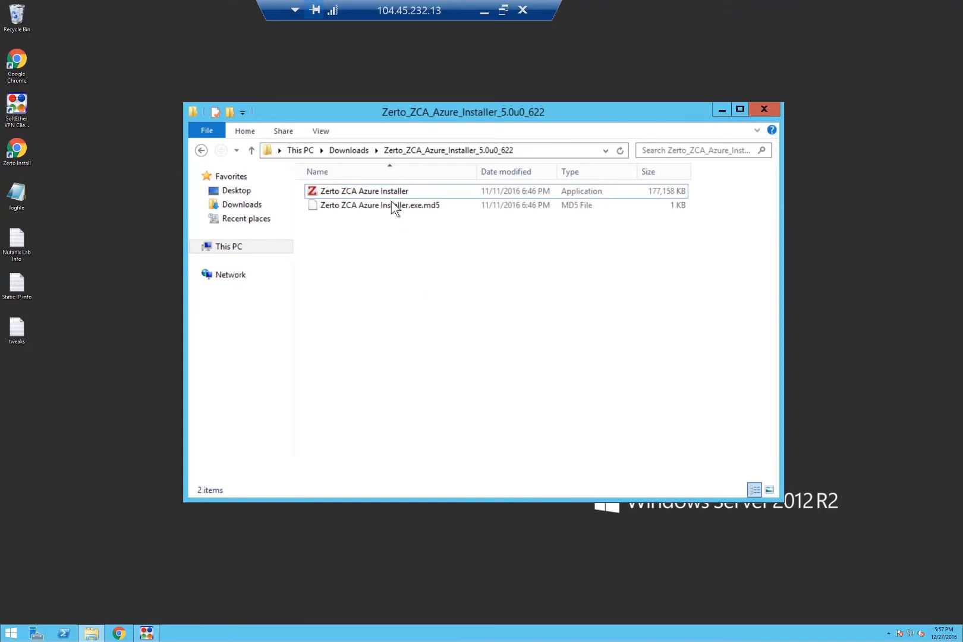
pyautogui.doubleClick(364, 190)
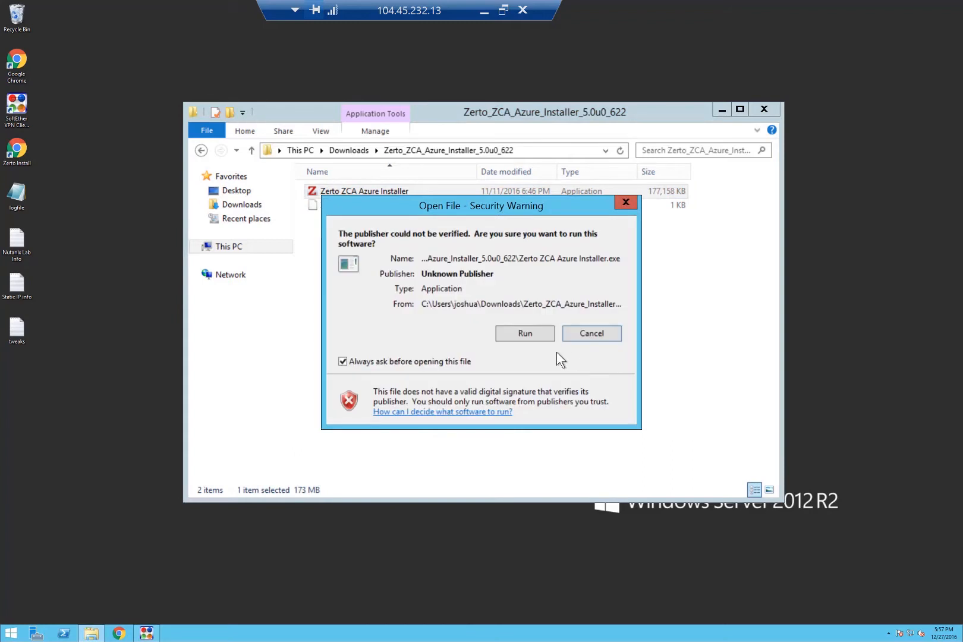
pyautogui.click(524, 333)
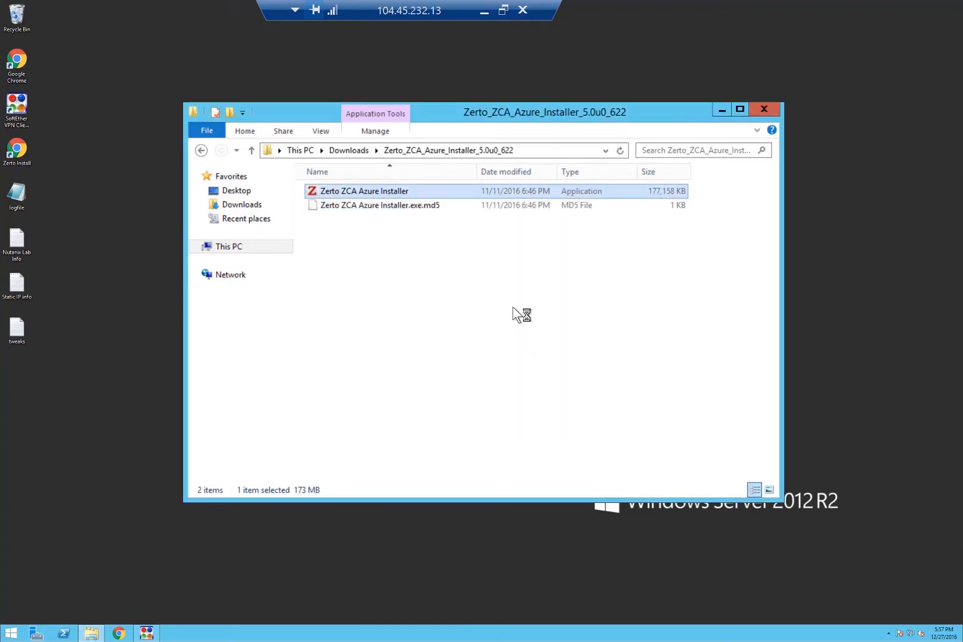
# Accept the license agreement and keep the default install folder, reaching Azure Authentication
pyautogui.doubleClick(365, 191)
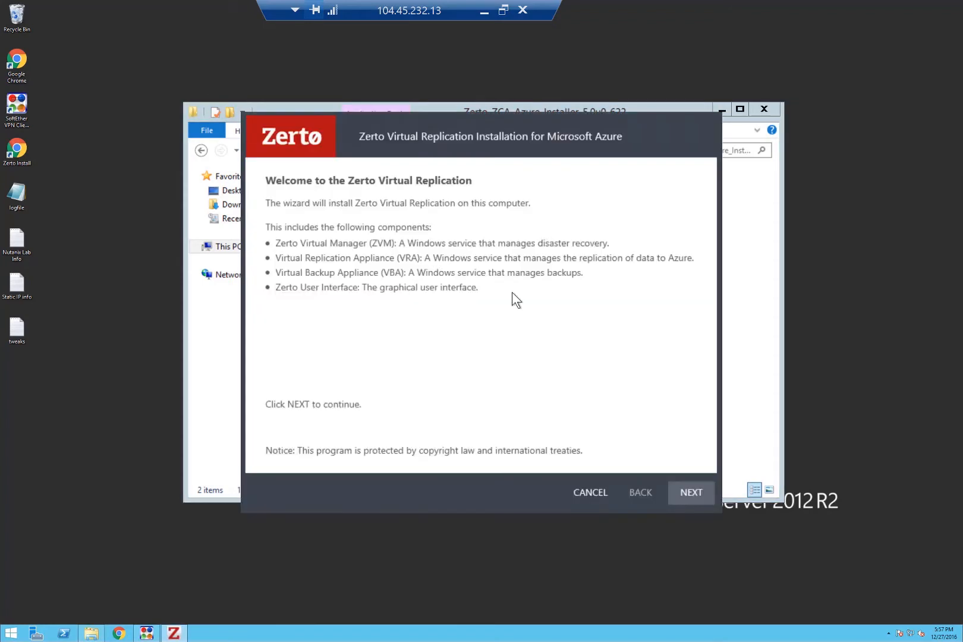
pyautogui.moveTo(597, 377)
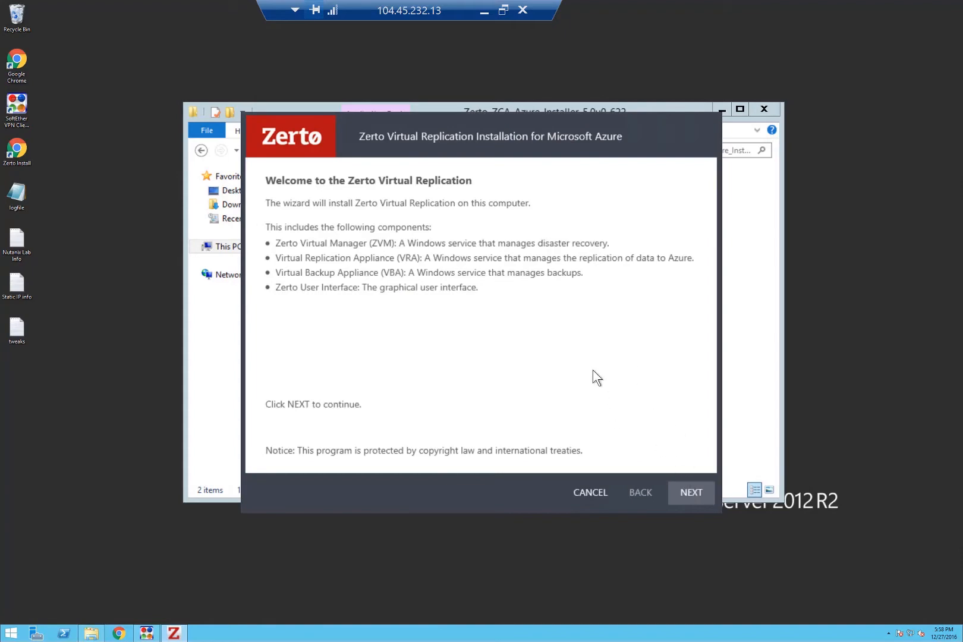
pyautogui.click(690, 492)
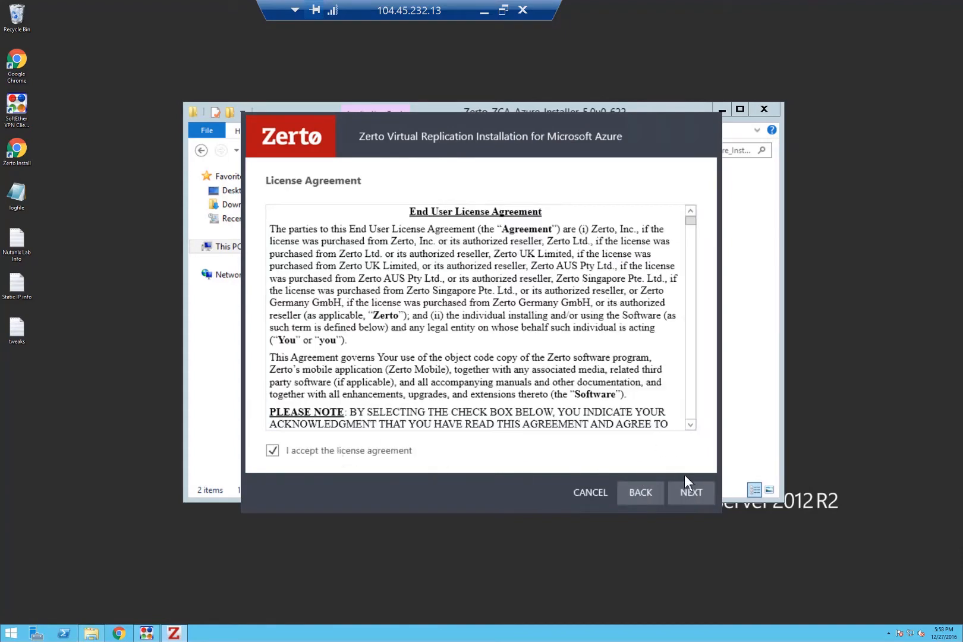
pyautogui.click(690, 492)
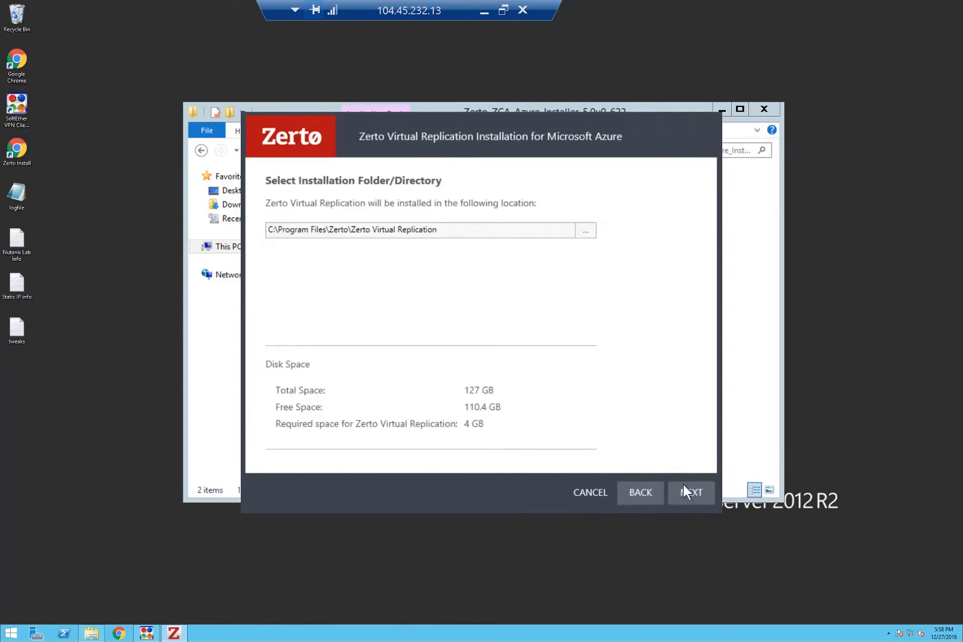
pyautogui.click(691, 492)
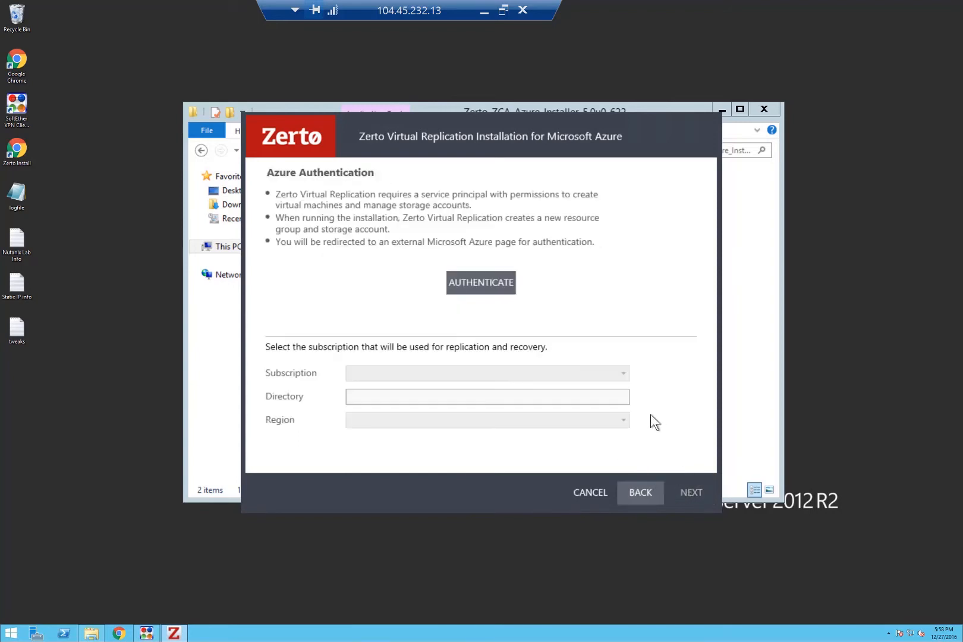
pyautogui.moveTo(480, 283)
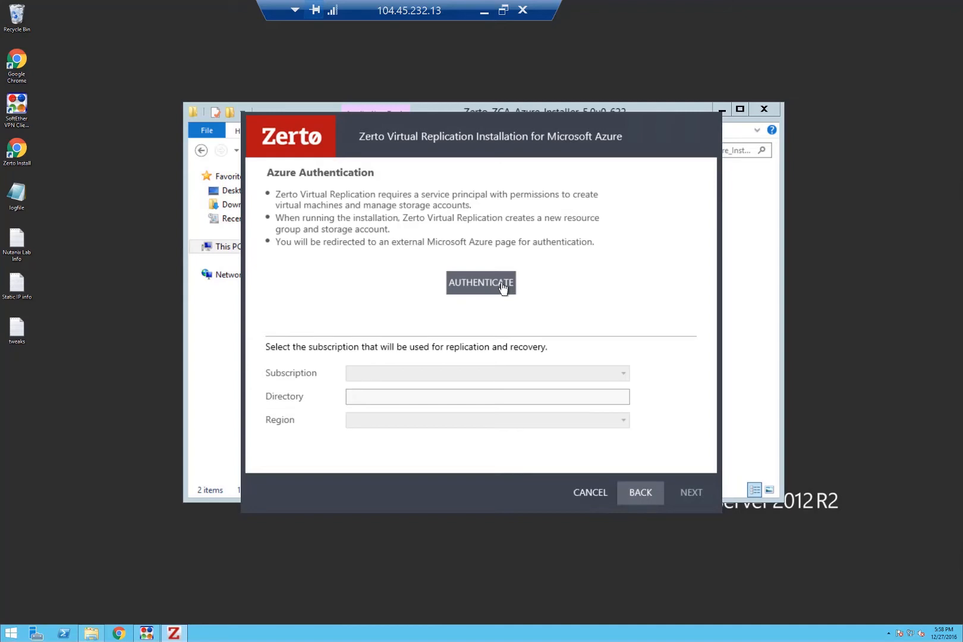
pyautogui.click(480, 283)
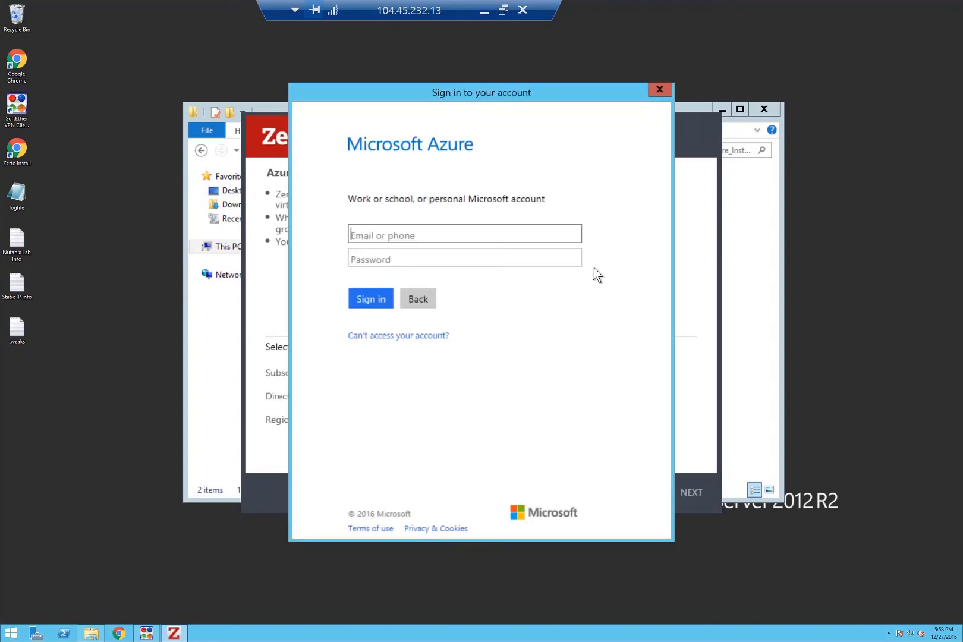
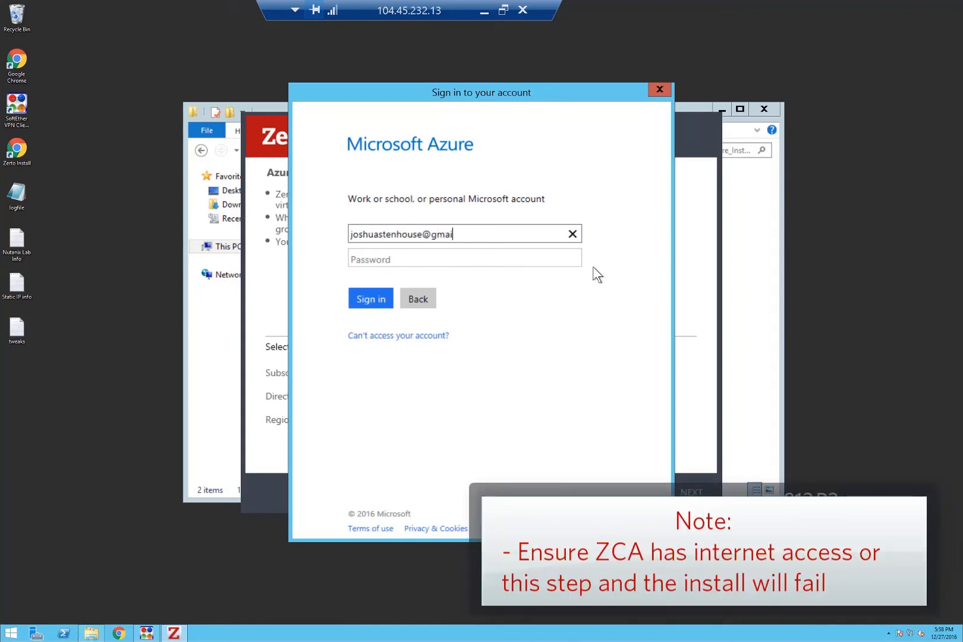
pyautogui.click(370, 298)
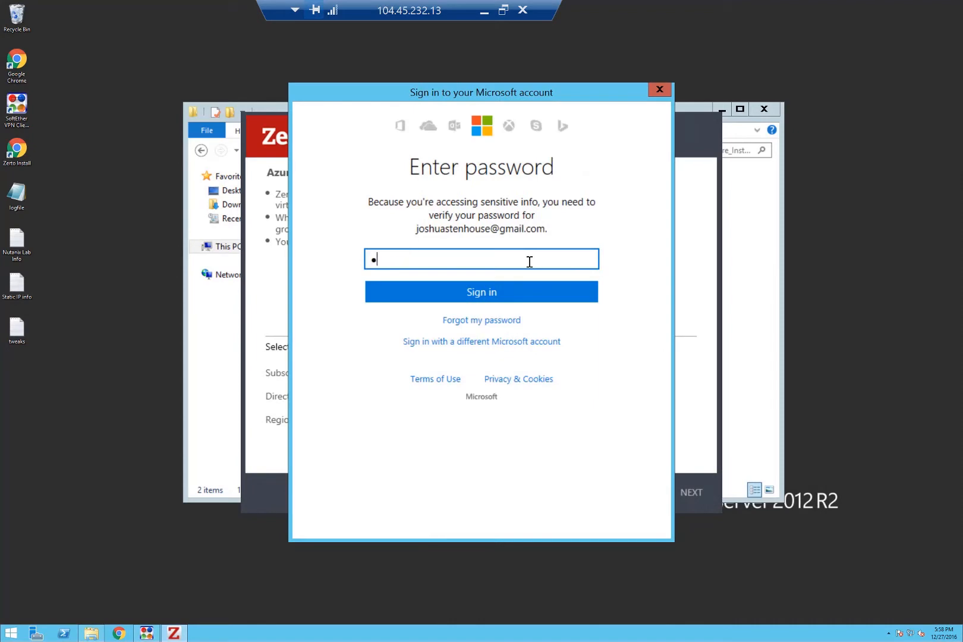
pyautogui.write('password')
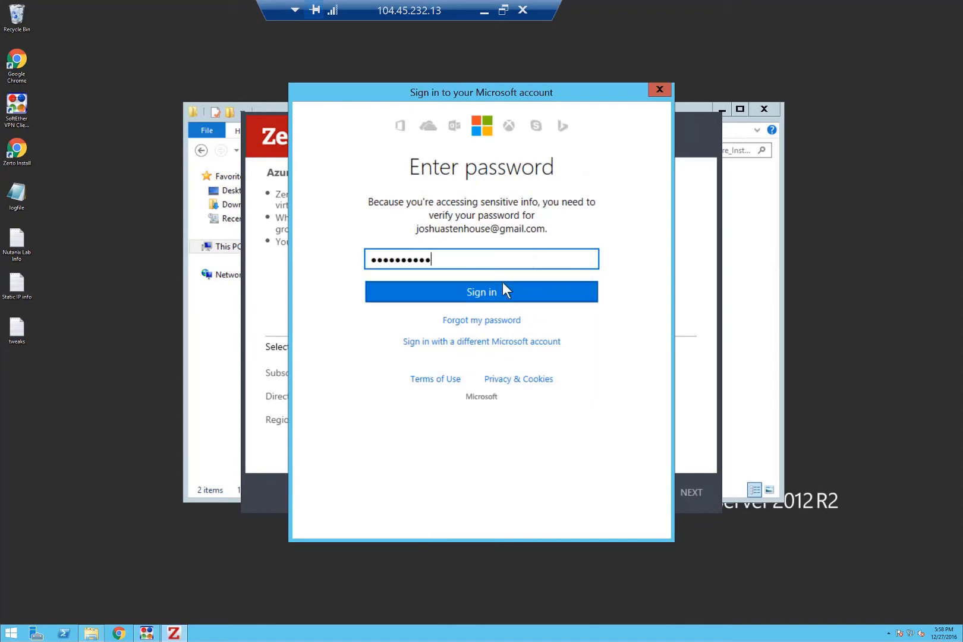
pyautogui.click(480, 292)
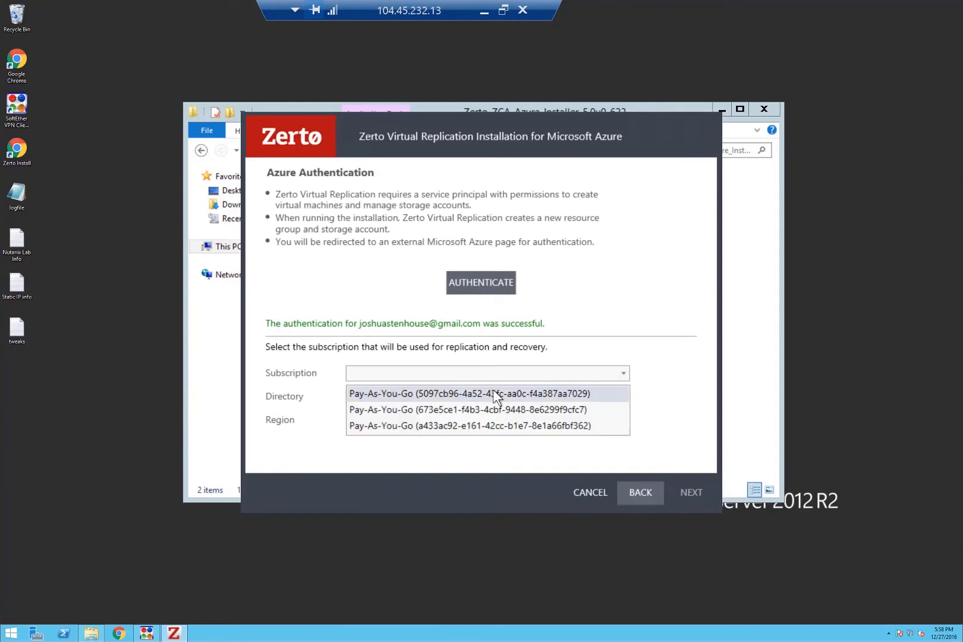
# Choose the first Pay-As-You-Go subscription, filling Default Directory and West US region
pyautogui.click(469, 394)
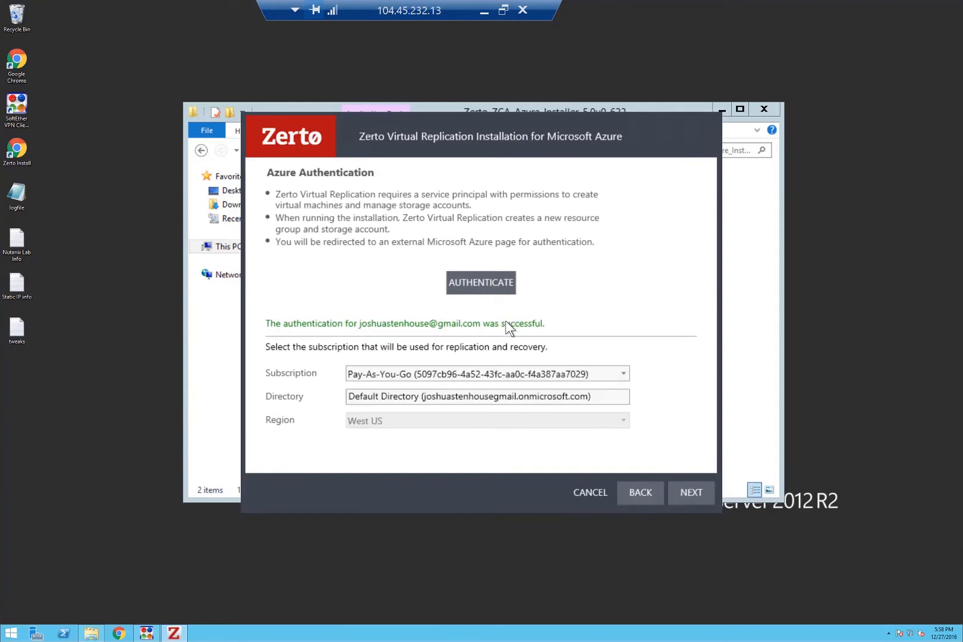
pyautogui.moveTo(478, 395)
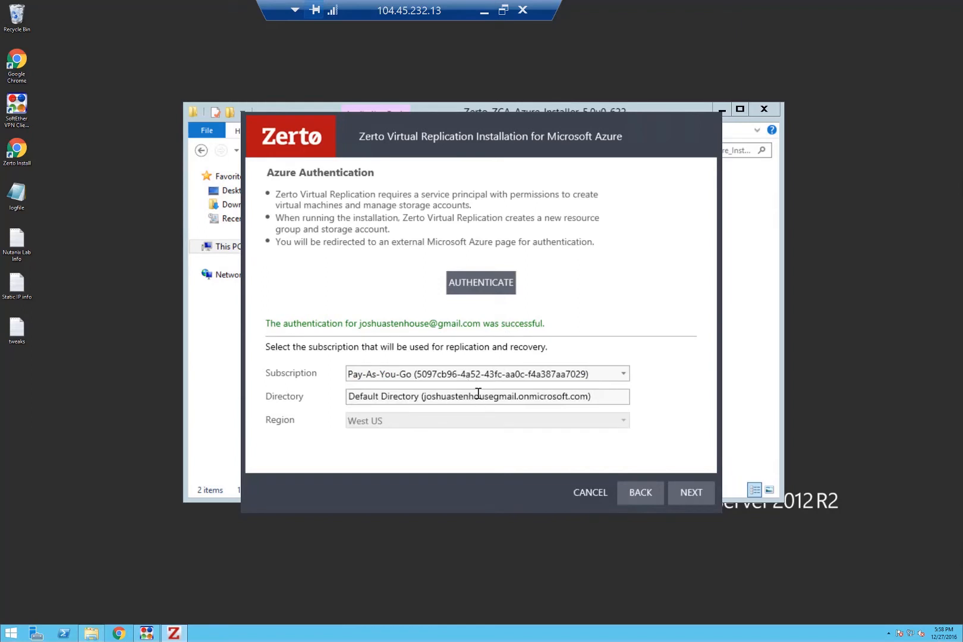
pyautogui.moveTo(416, 435)
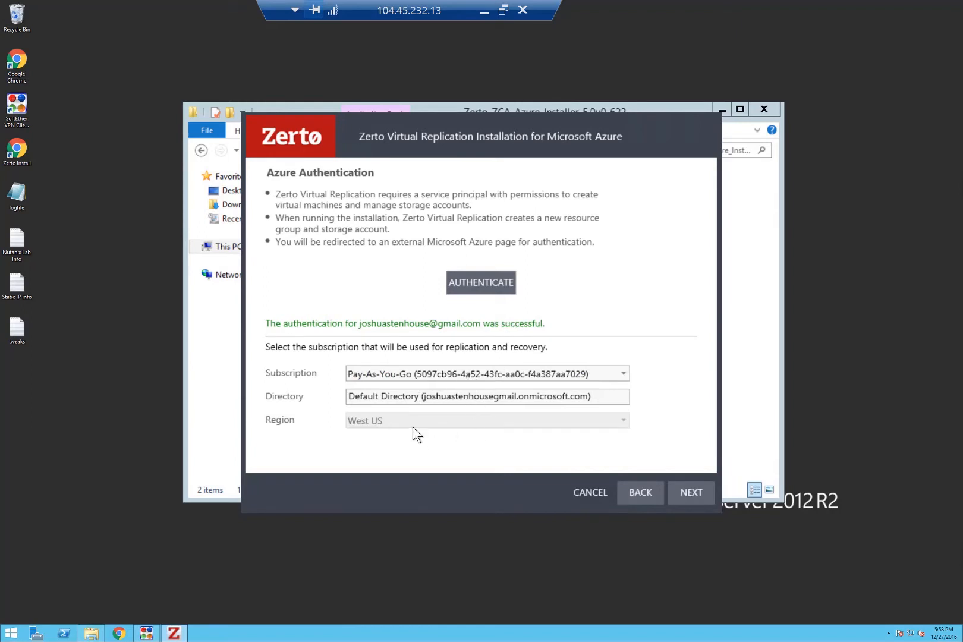
pyautogui.moveTo(397, 425)
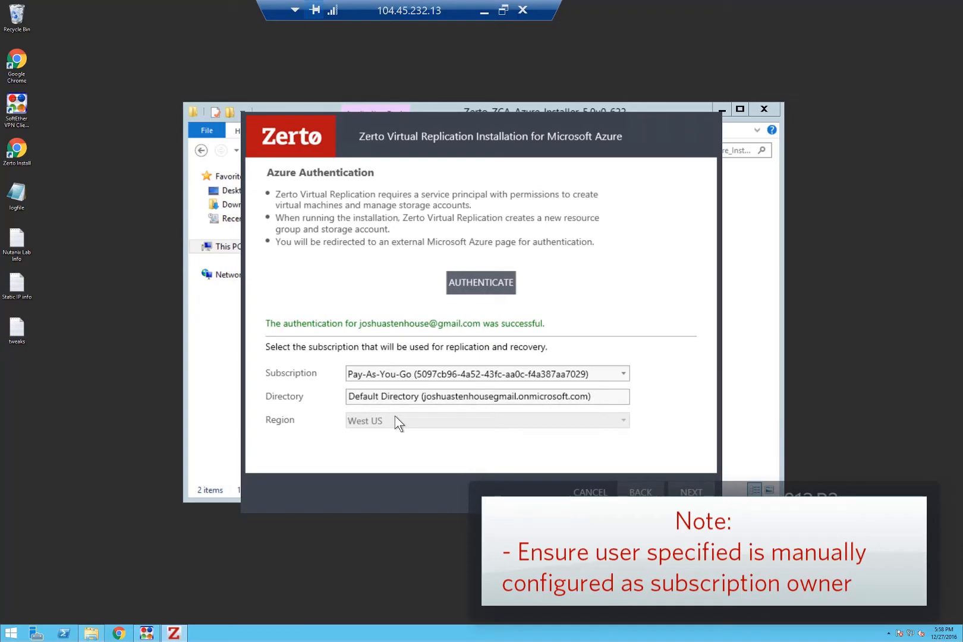
# Set the appliance address to 192.168.0.245 and name the site AzureUSWest
pyautogui.click(691, 492)
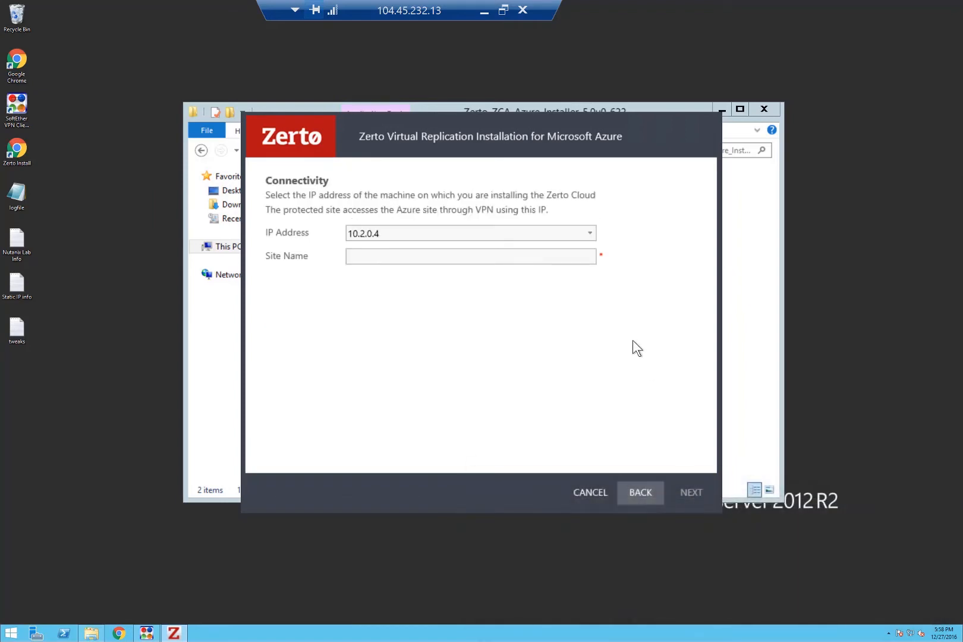
pyautogui.click(587, 233)
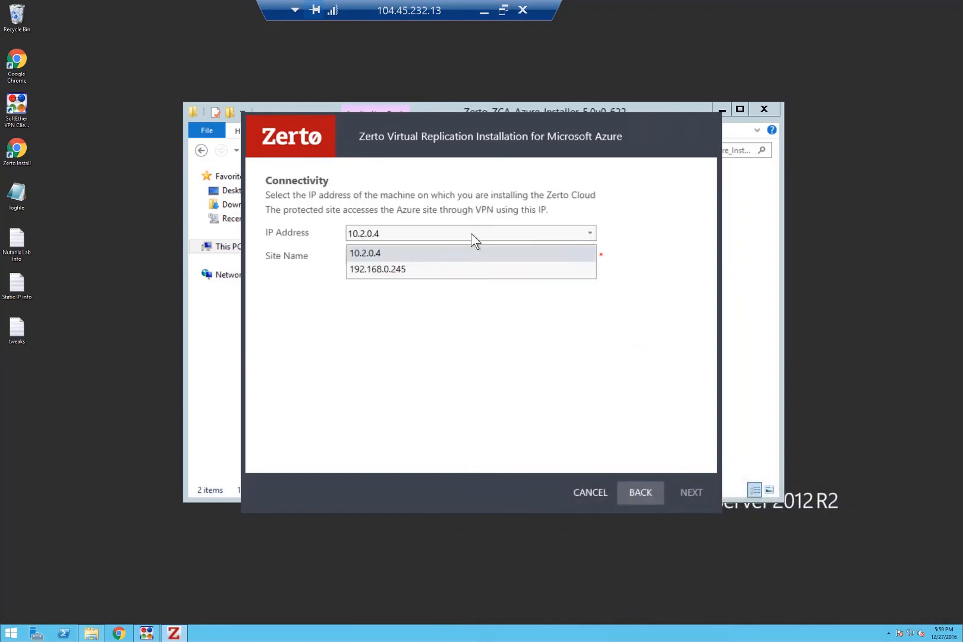
pyautogui.moveTo(459, 274)
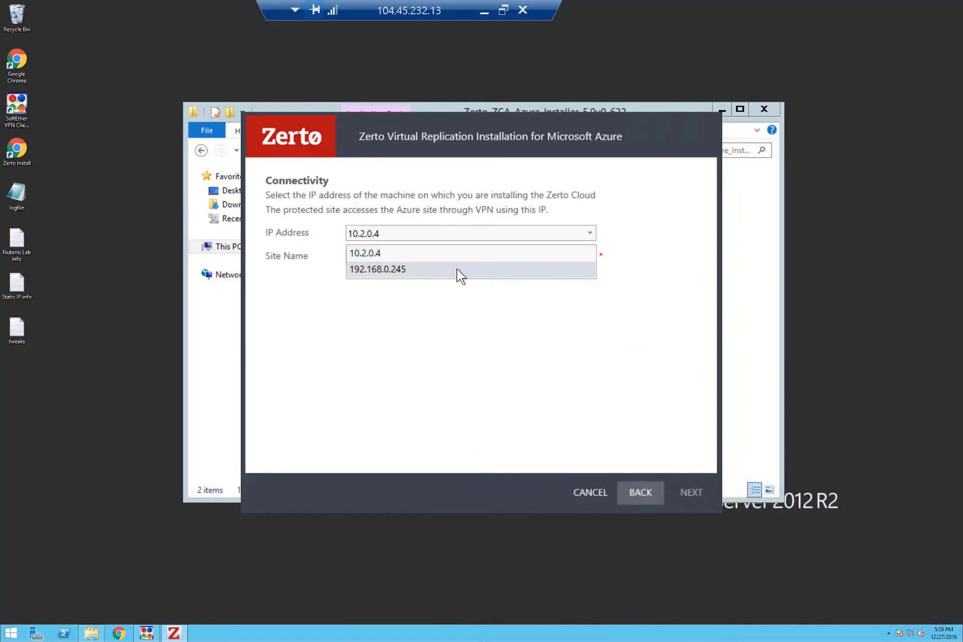
pyautogui.click(377, 269)
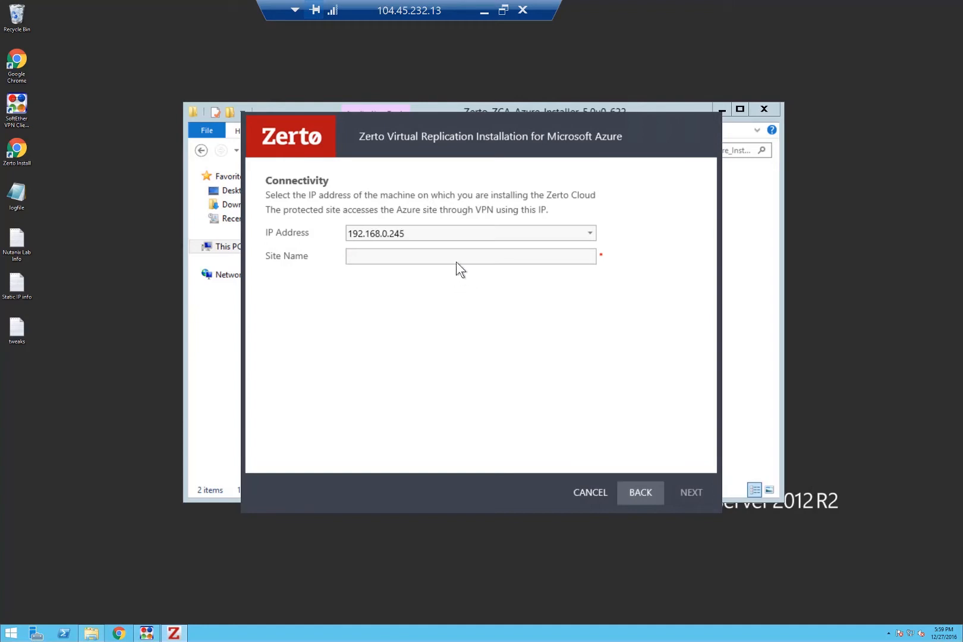
pyautogui.click(471, 255)
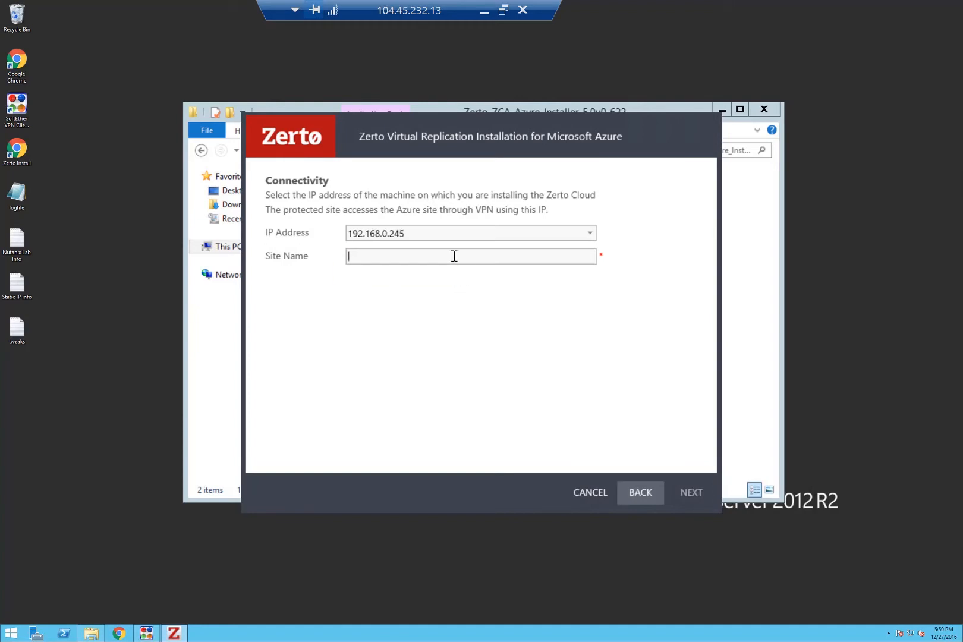
pyautogui.write('AzureUS')
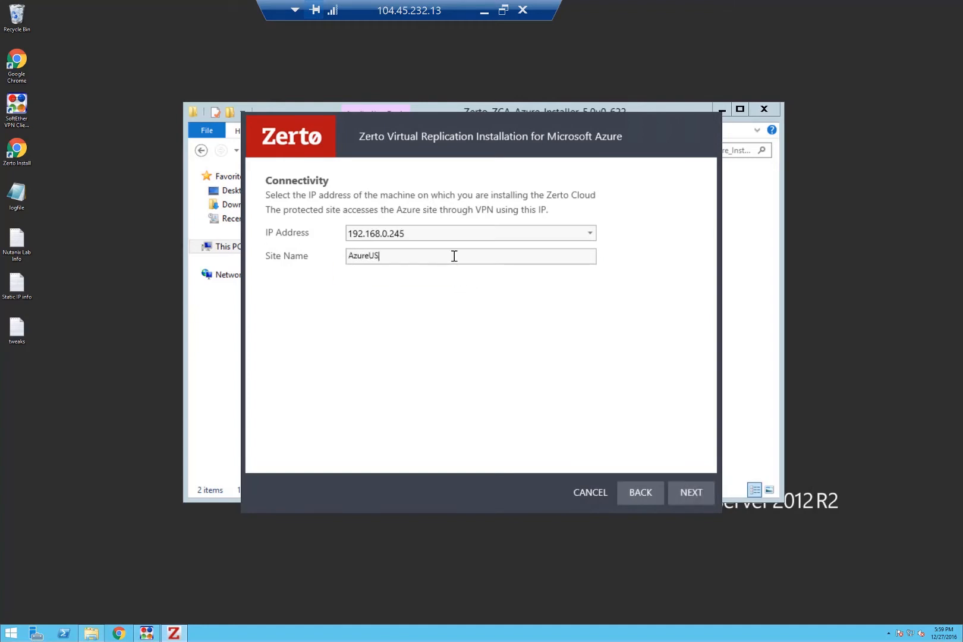
pyautogui.write('West')
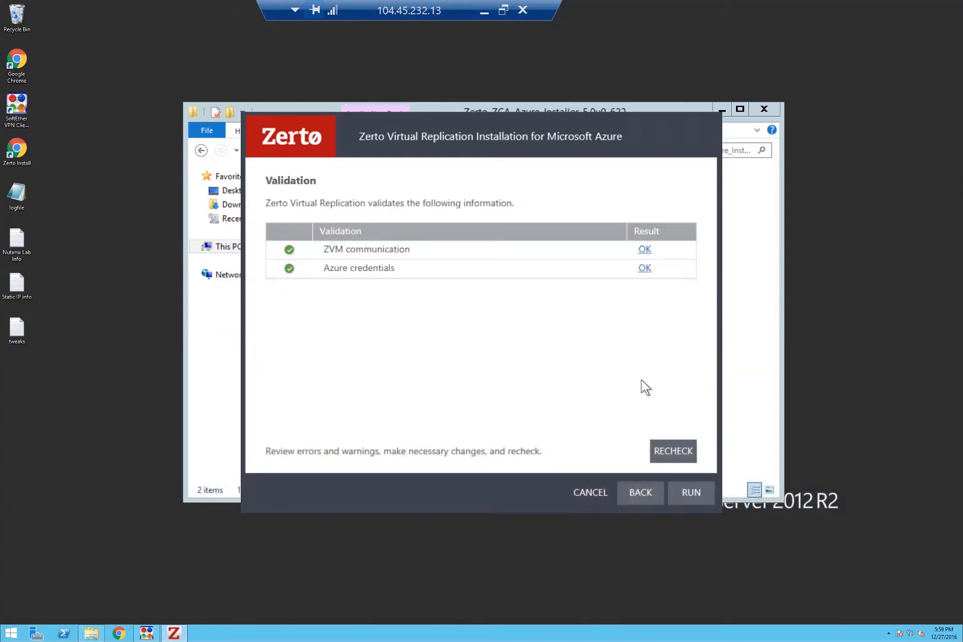
# Run the installation once ZVM communication and Azure credentials validate OK
pyautogui.click(691, 492)
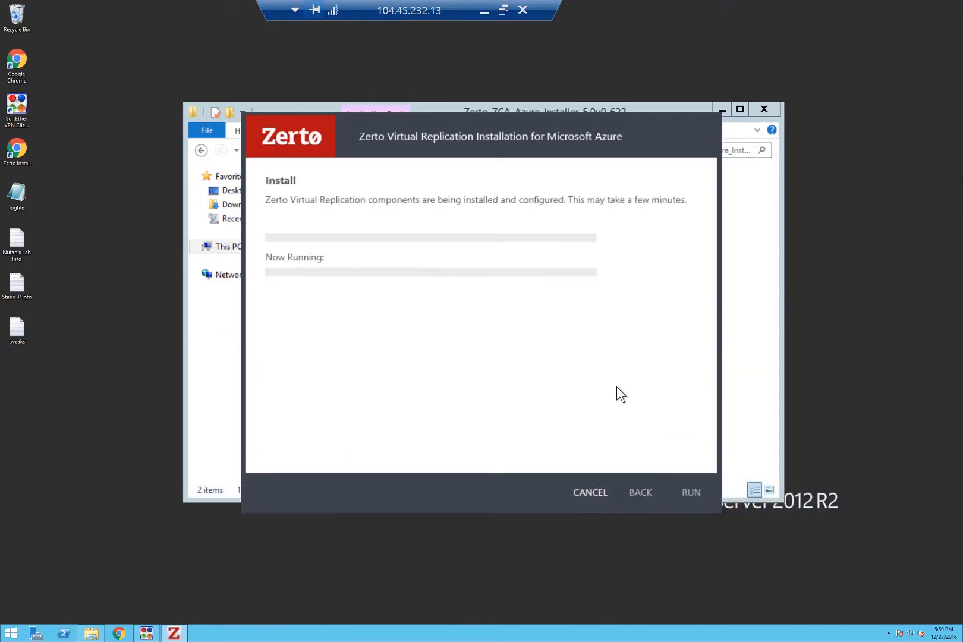
pyautogui.moveTo(508, 102)
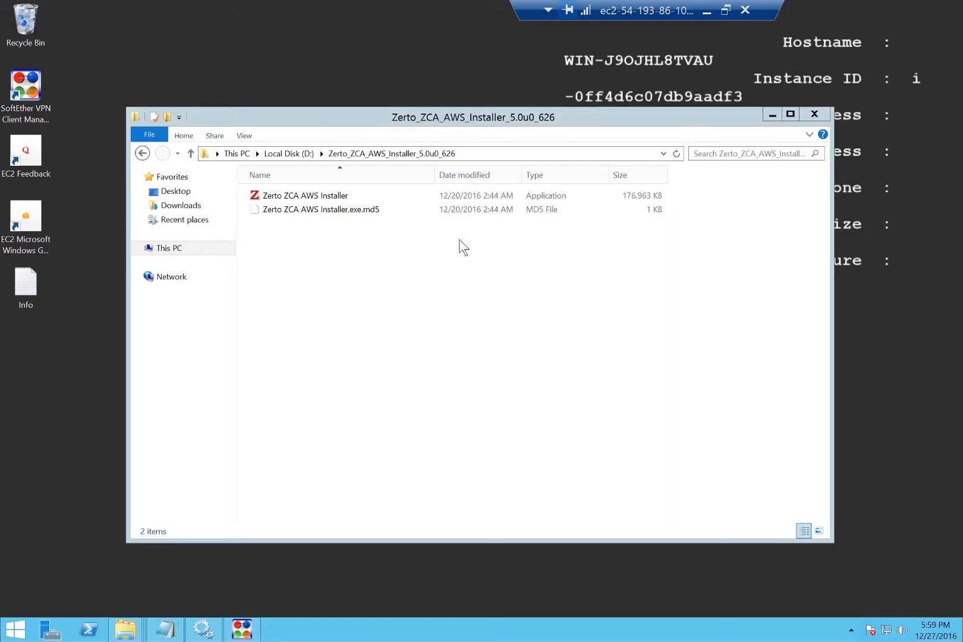
pyautogui.moveTo(325, 201)
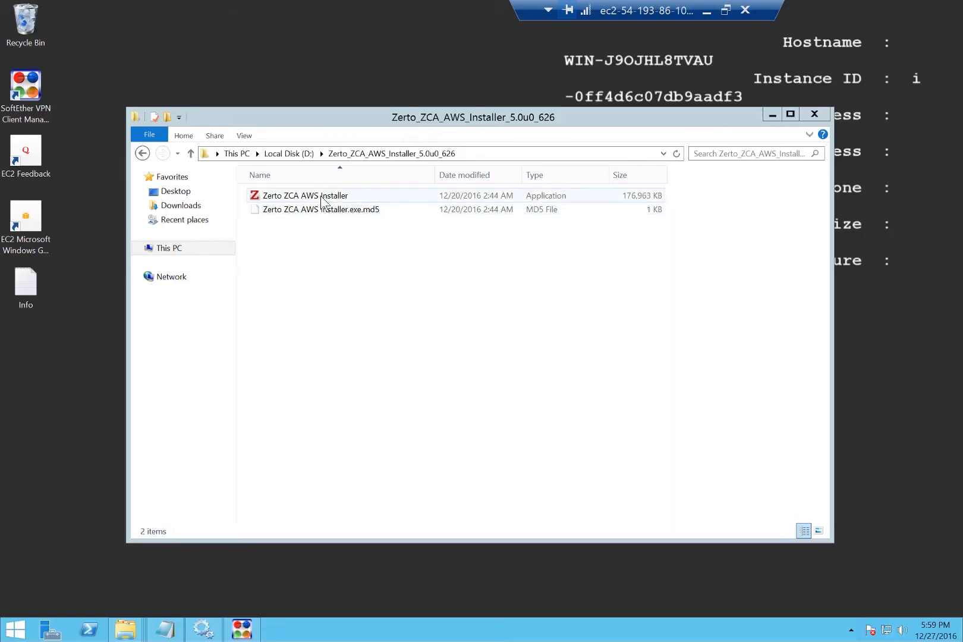
# Launch the Zerto ZCA AWS Installer and allow it despite the unverified publisher
pyautogui.doubleClick(305, 195)
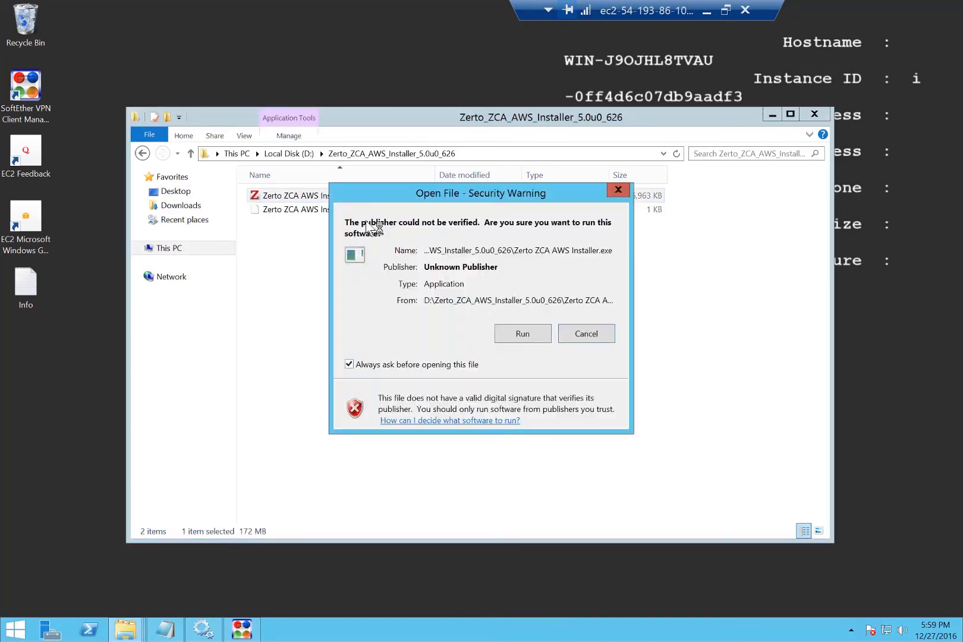
pyautogui.click(522, 334)
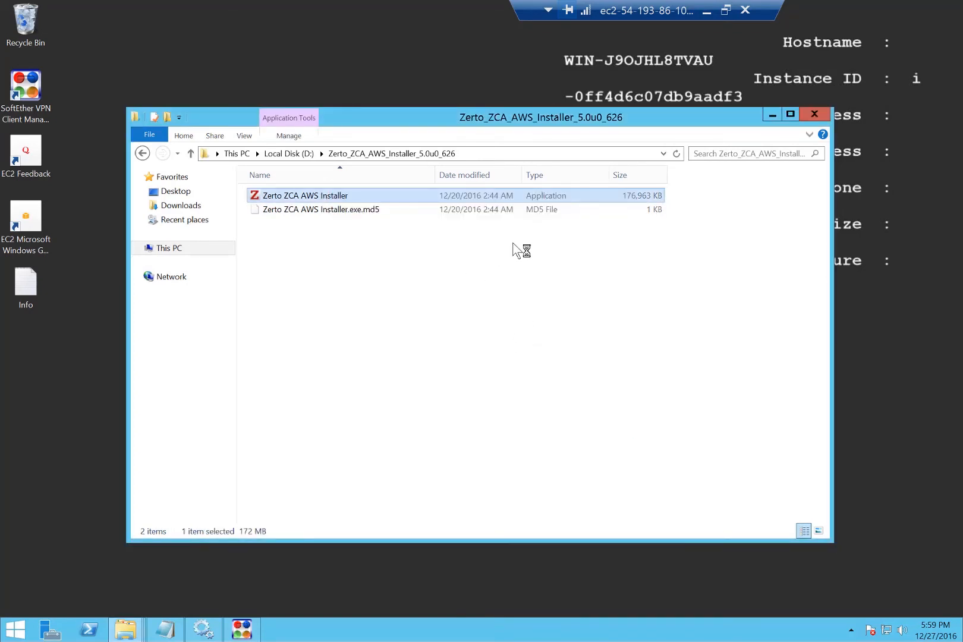
# Accept the license, keep the default folder and choose express installation
pyautogui.doubleClick(306, 195)
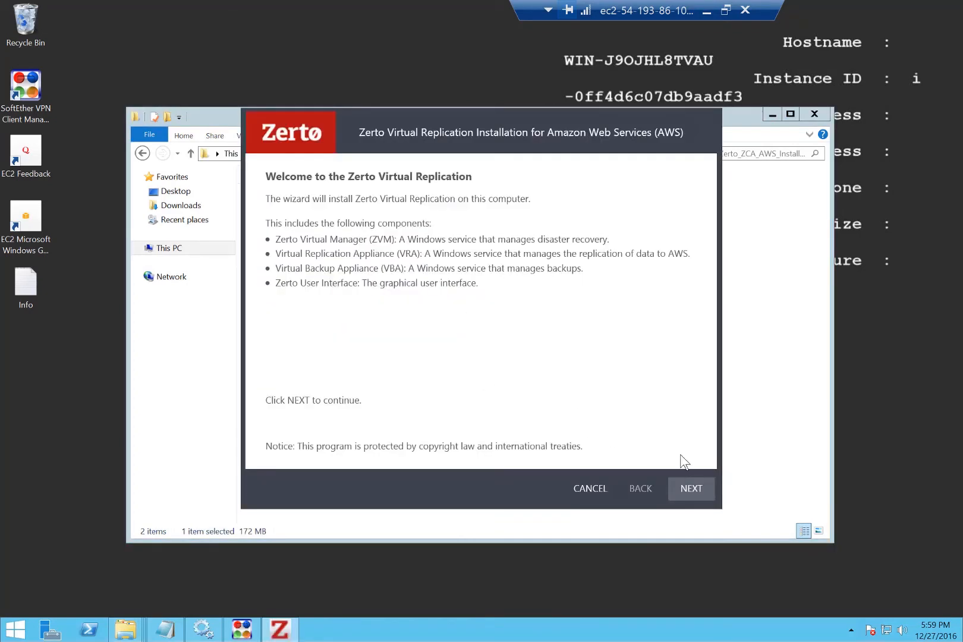
pyautogui.click(690, 488)
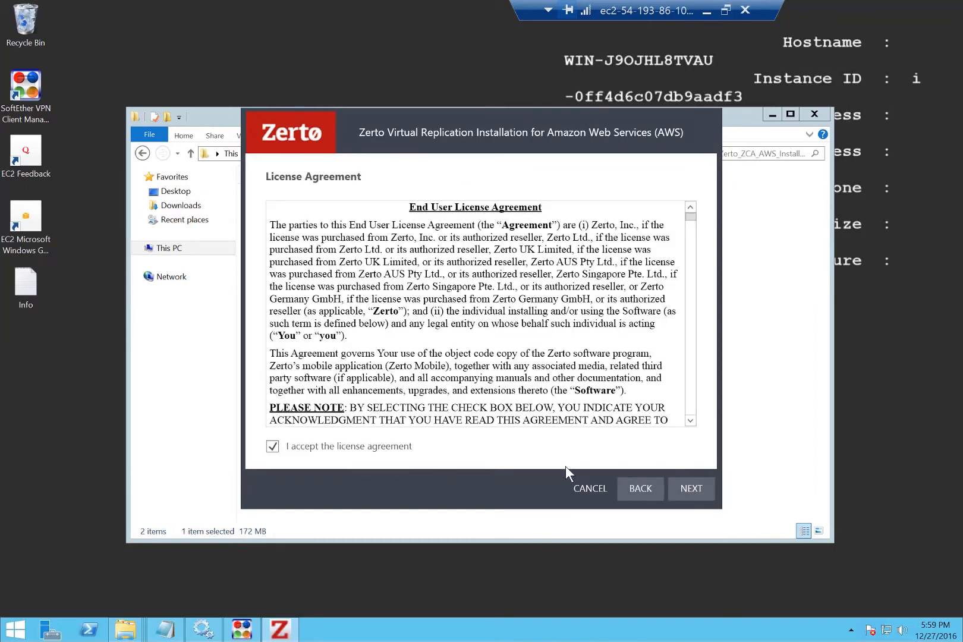
pyautogui.click(690, 489)
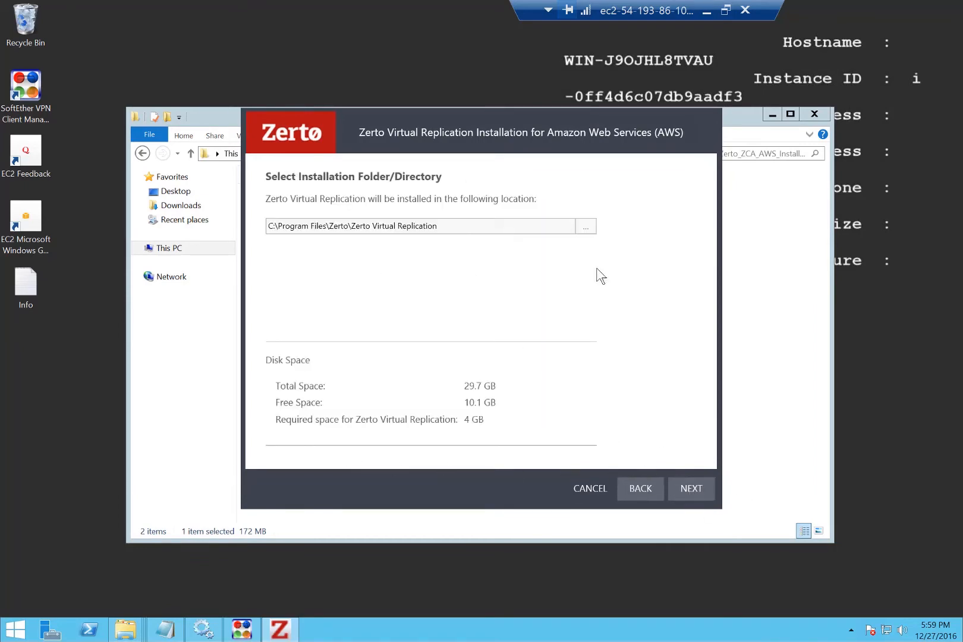
pyautogui.click(691, 489)
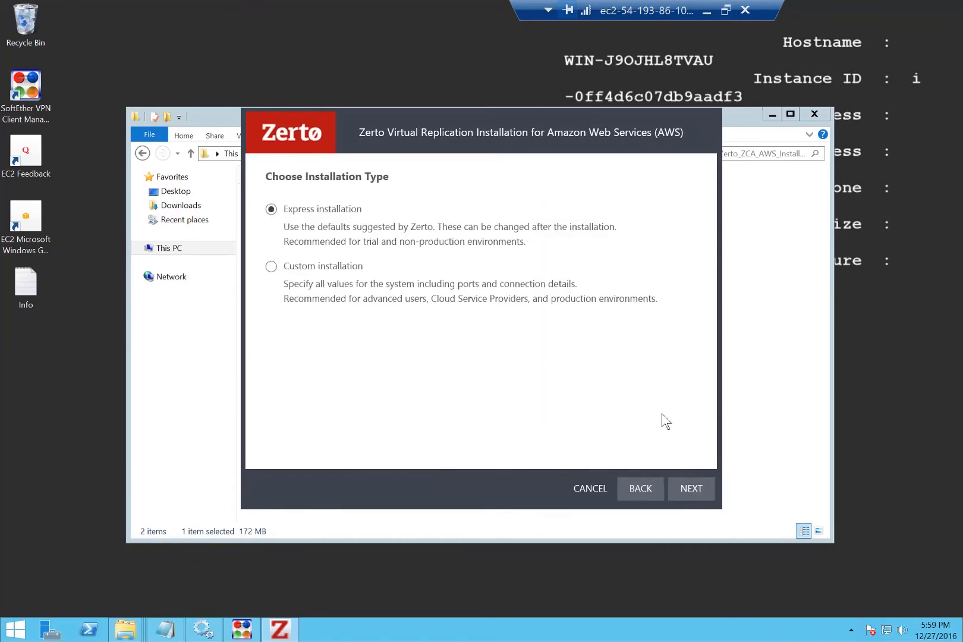
pyautogui.click(690, 489)
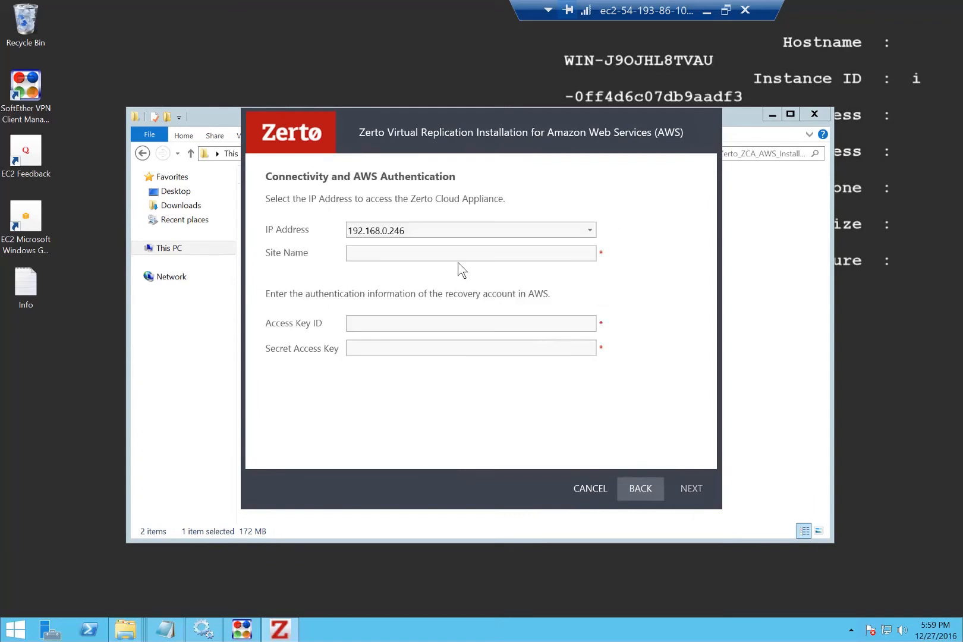
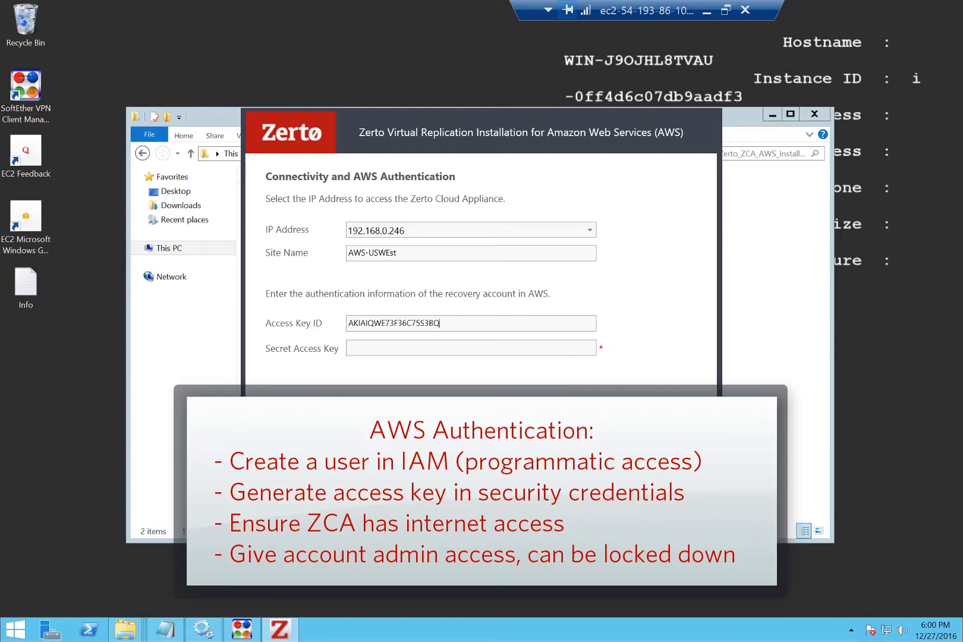
pyautogui.click(470, 349)
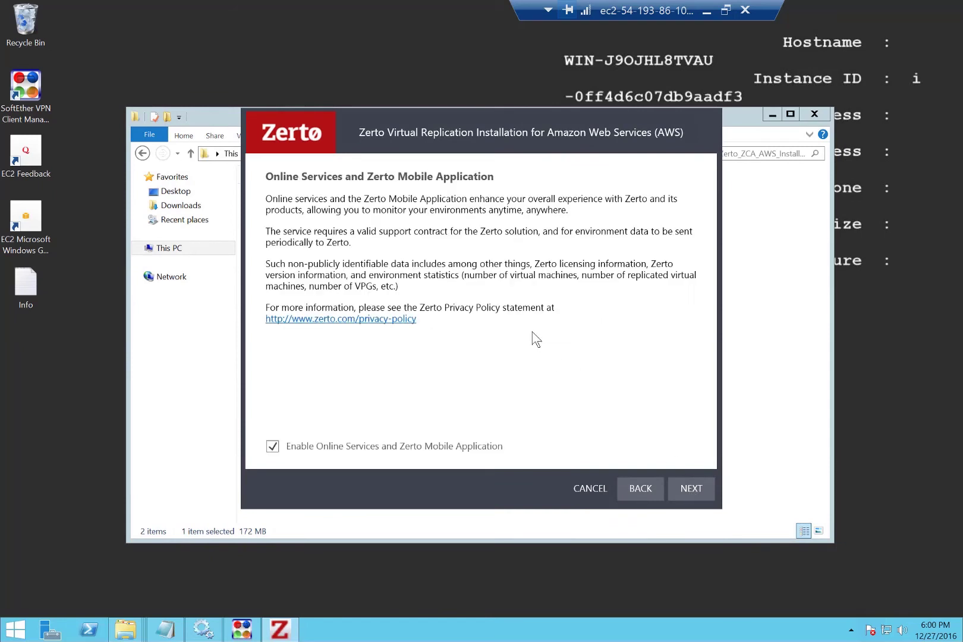
# Keep online services enabled, pass validation and run the AWS installation
pyautogui.click(690, 488)
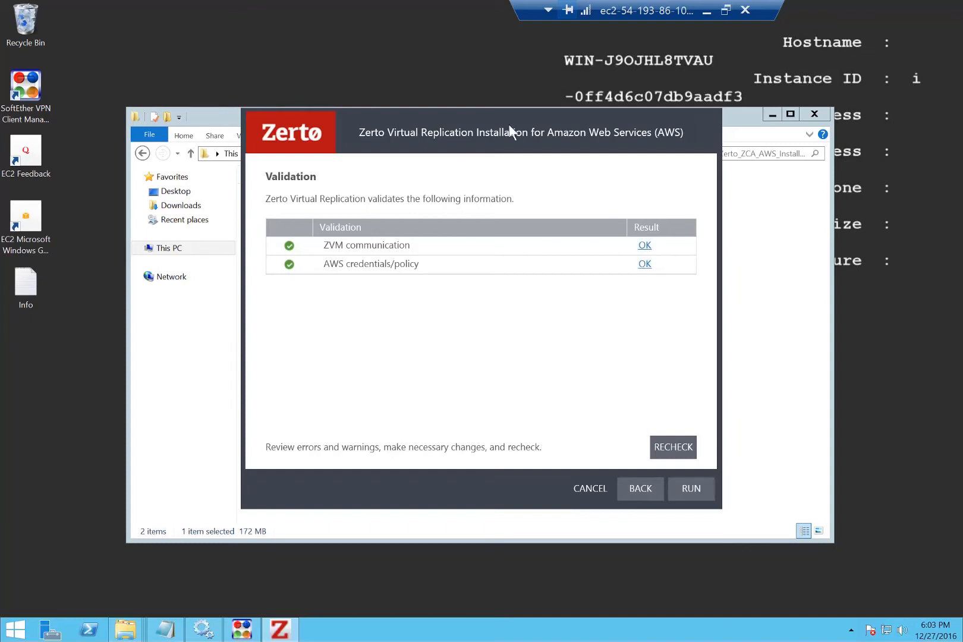
pyautogui.click(690, 489)
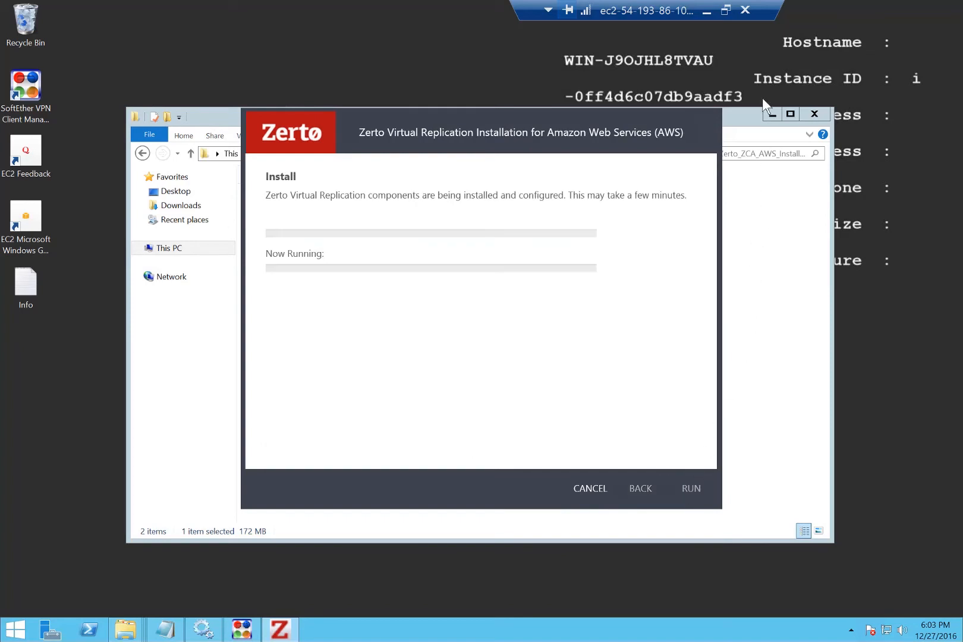
pyautogui.moveTo(708, 11)
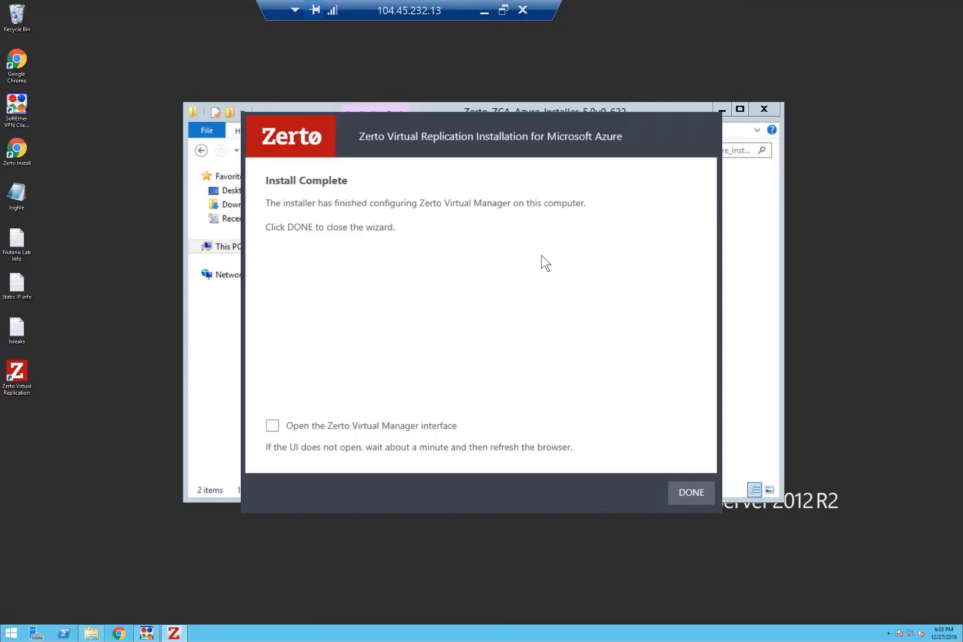
pyautogui.moveTo(332, 438)
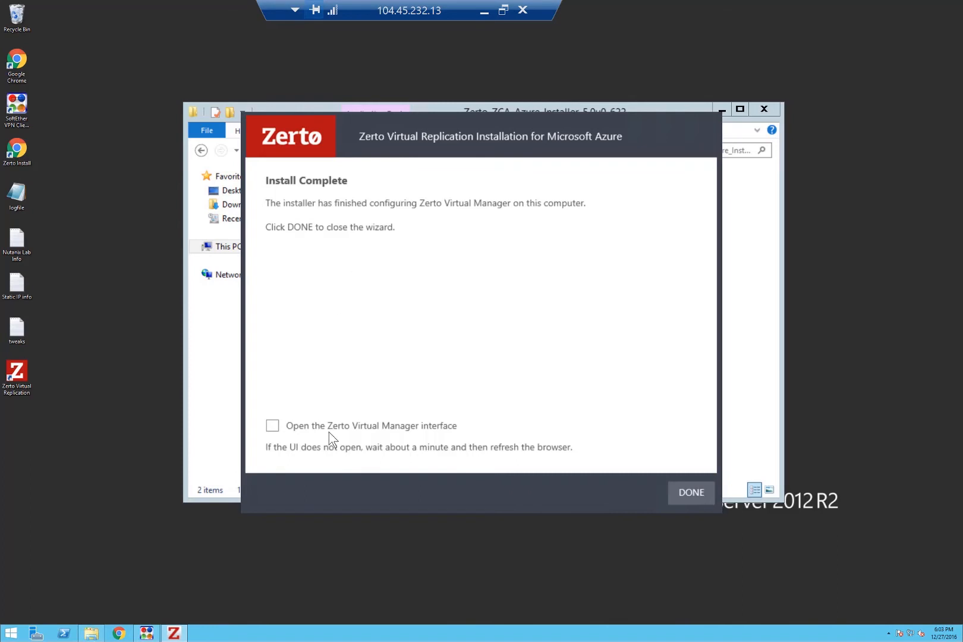
# Open Zerto Virtual Manager at 10.2.0.4 past the certificate warning, log in and apply the license
pyautogui.click(690, 492)
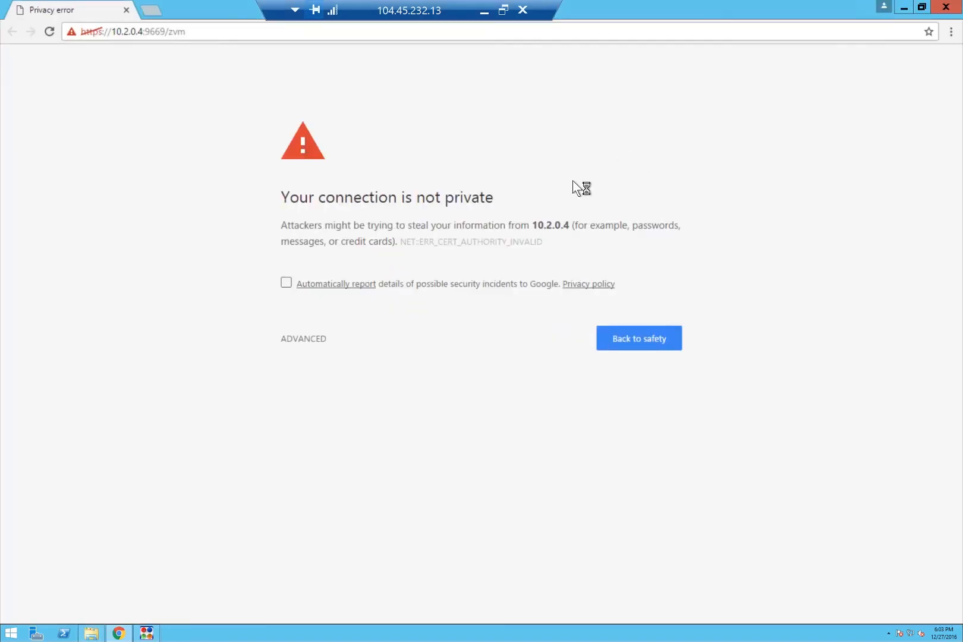
pyautogui.click(304, 339)
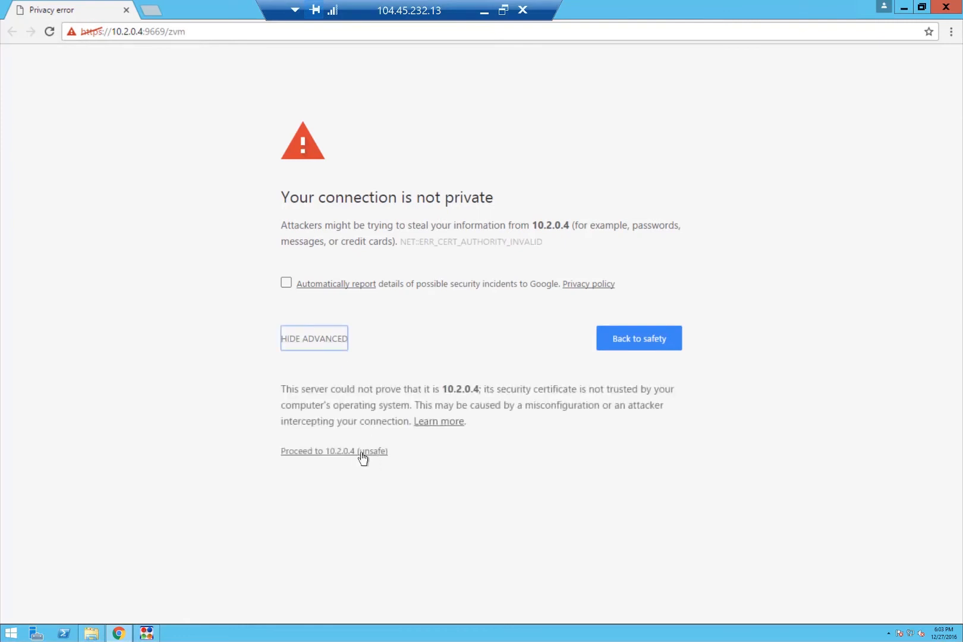
pyautogui.click(334, 450)
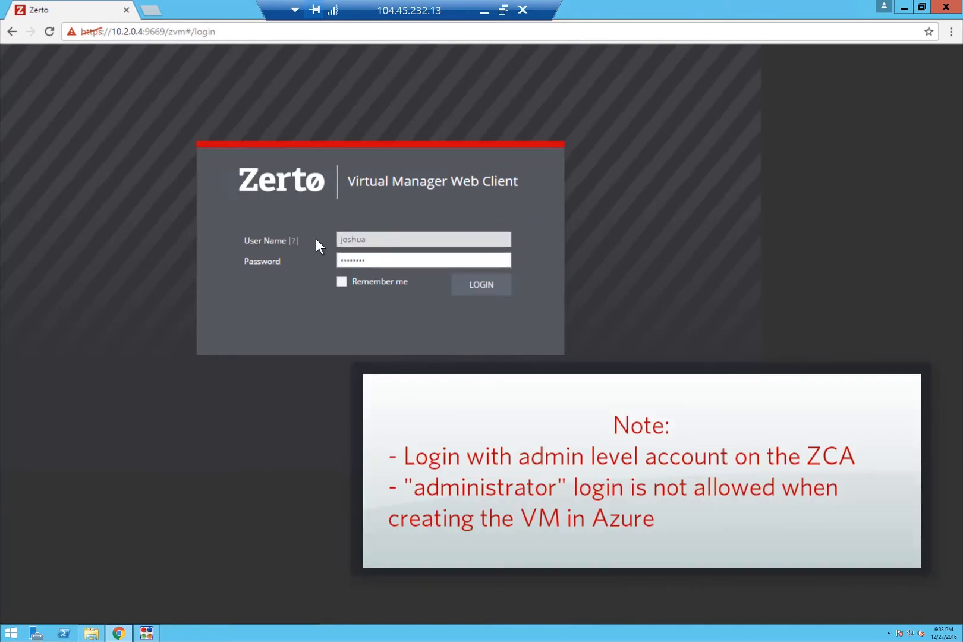
pyautogui.click(480, 284)
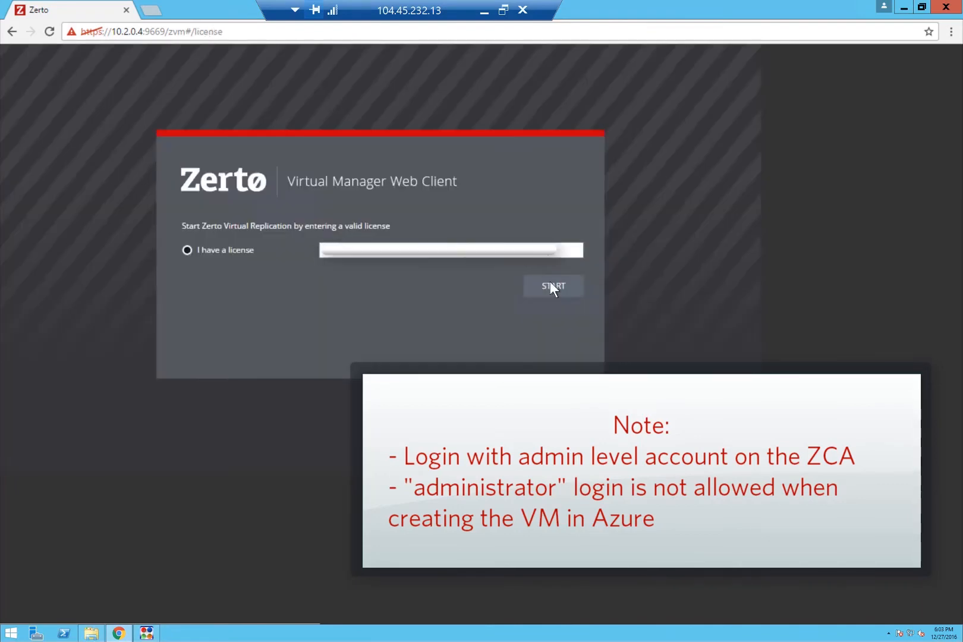
pyautogui.click(552, 286)
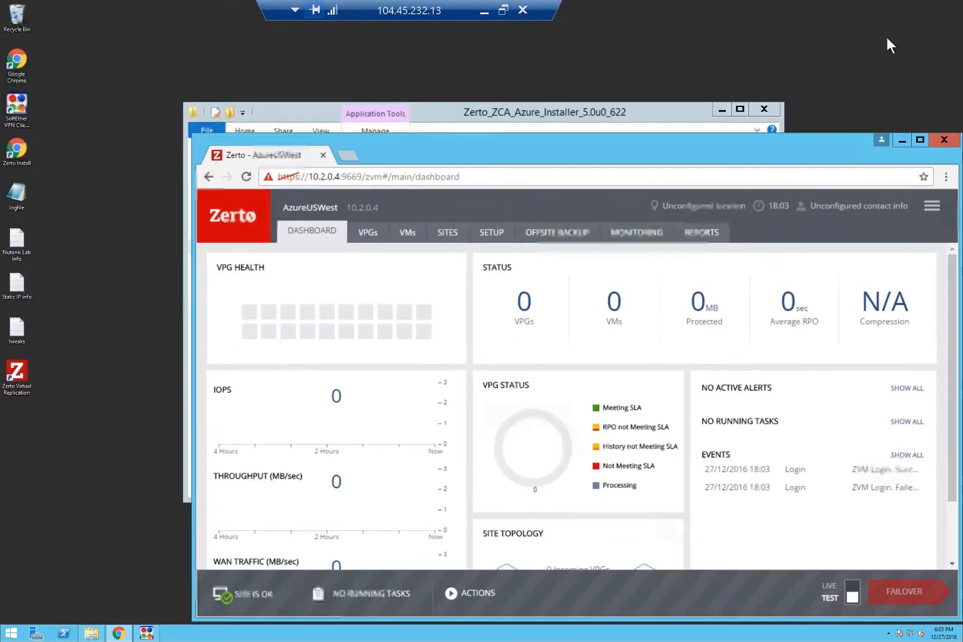
# From the AzureUSWest Site List, pair with remote ZVM 192.168.0.31 on port 9081
pyautogui.click(920, 139)
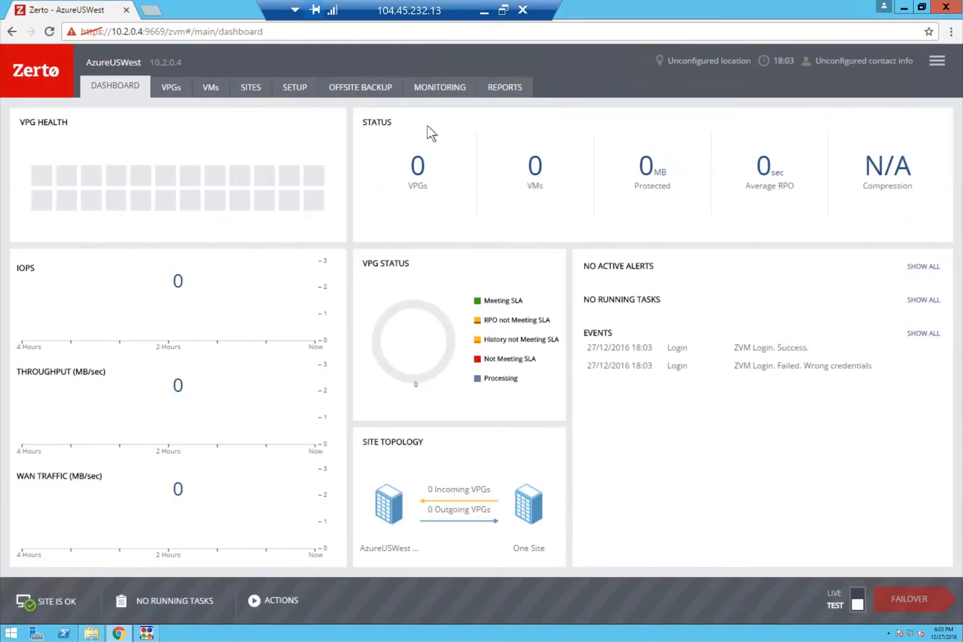
pyautogui.moveTo(250, 87)
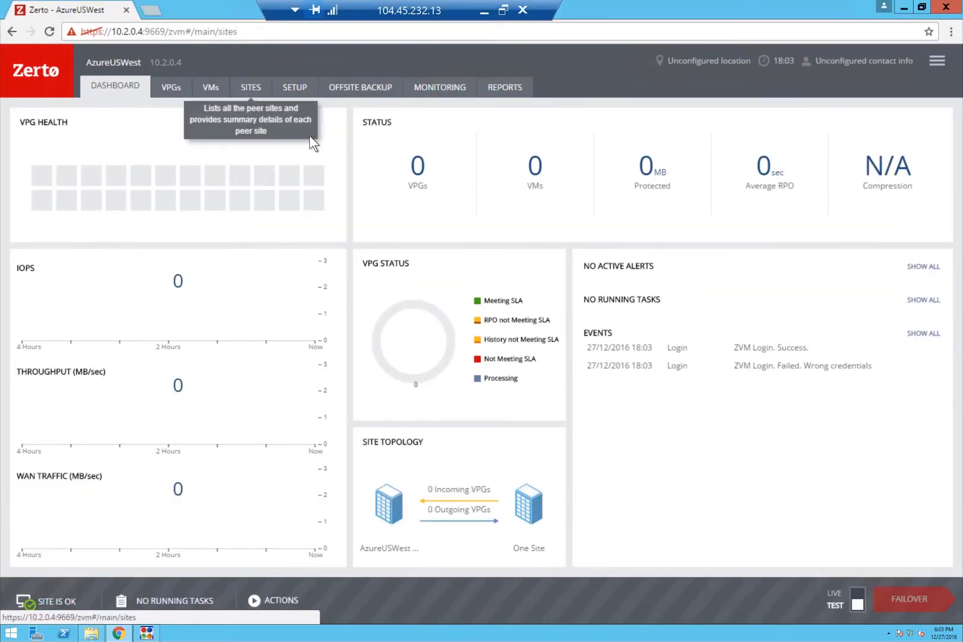
pyautogui.click(250, 87)
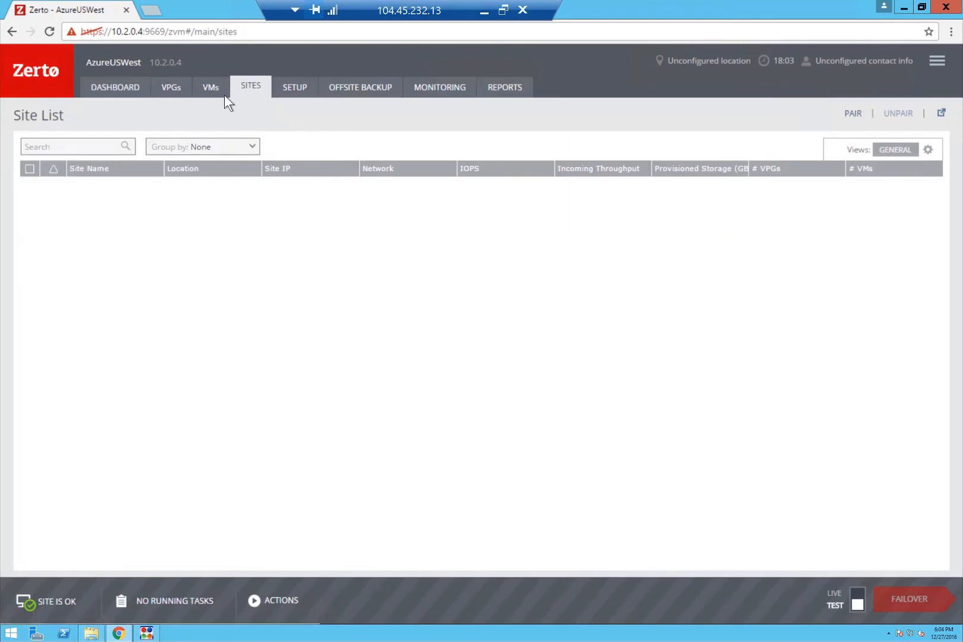
pyautogui.moveTo(852, 114)
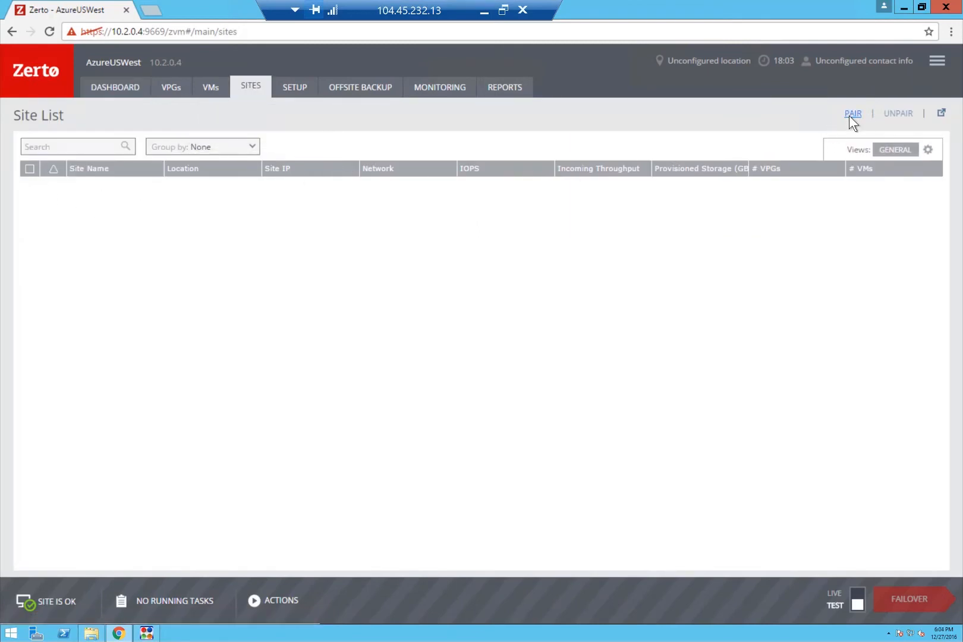
pyautogui.click(853, 115)
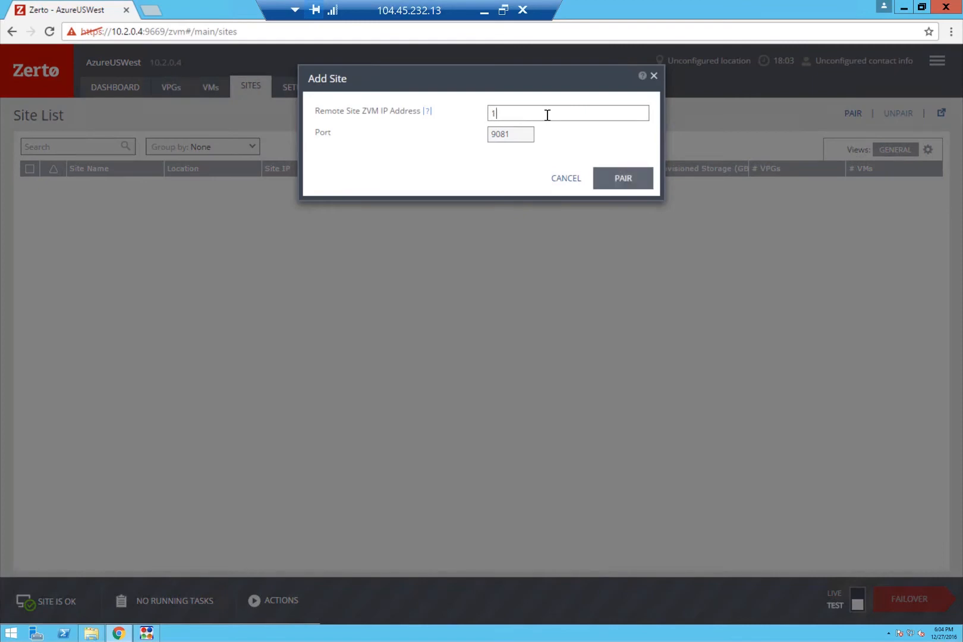
pyautogui.write('92.168.0.31')
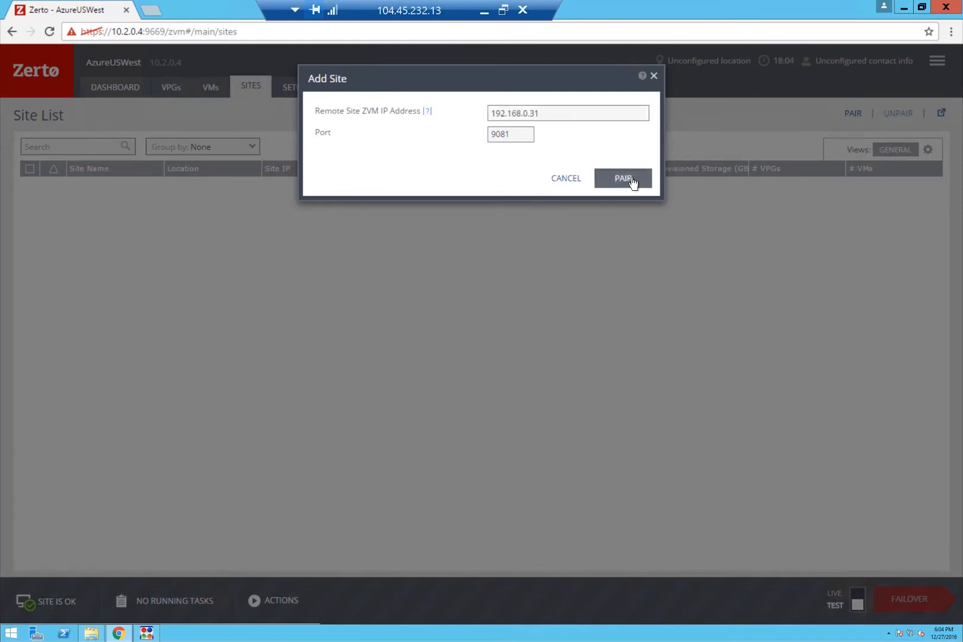
pyautogui.click(622, 178)
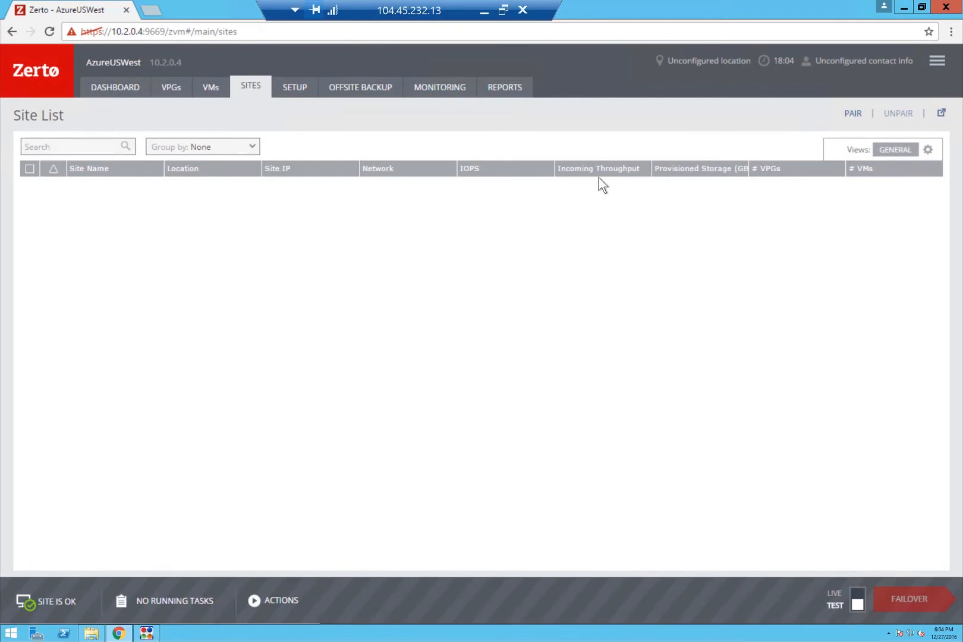
pyautogui.moveTo(512, 111)
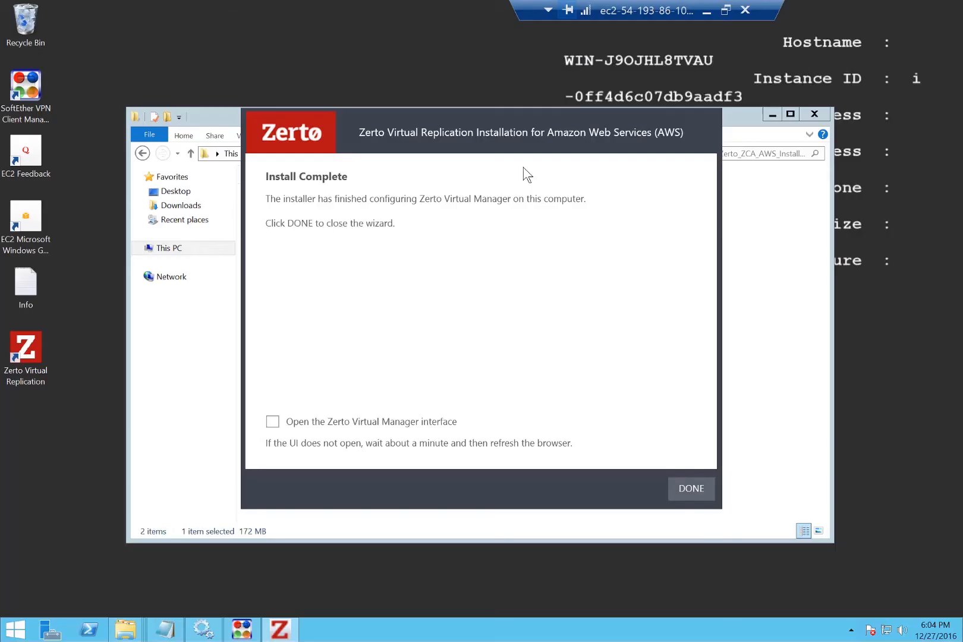
# Finish the AWS wizard, sign in as administrator past the certificate warning, and choose to enter a license
pyautogui.click(272, 421)
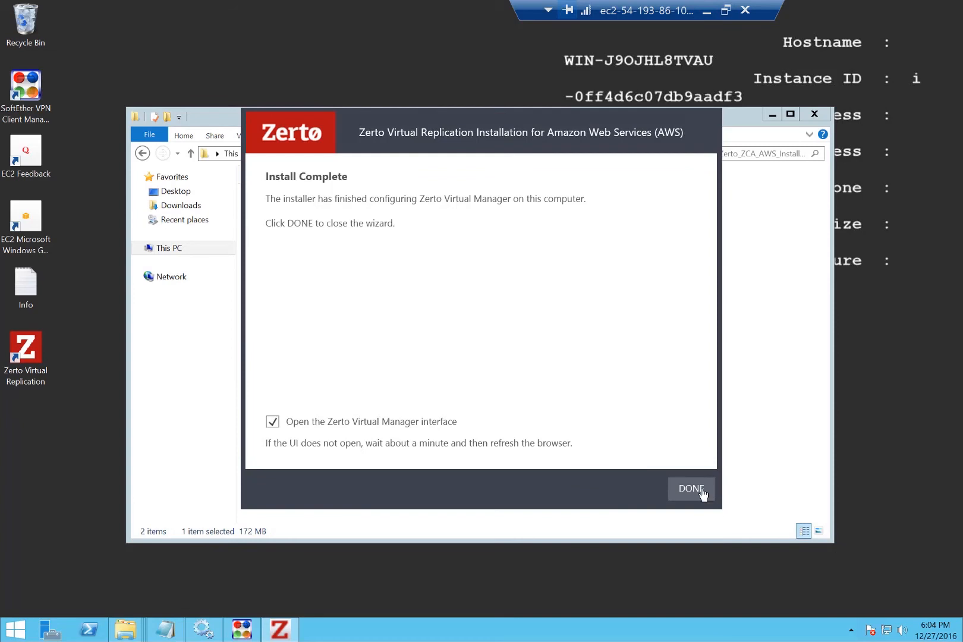
pyautogui.click(691, 489)
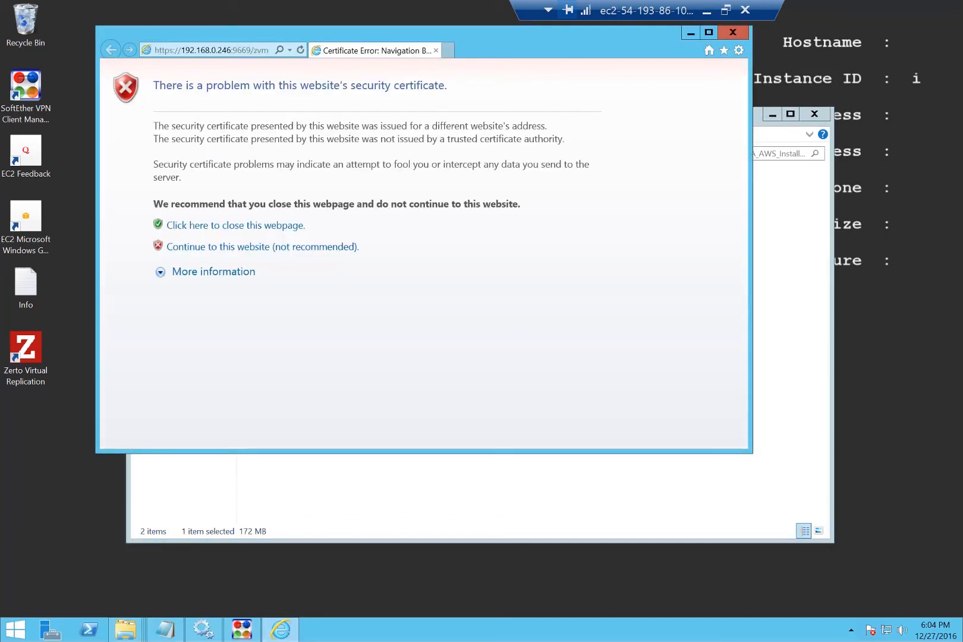
pyautogui.click(263, 247)
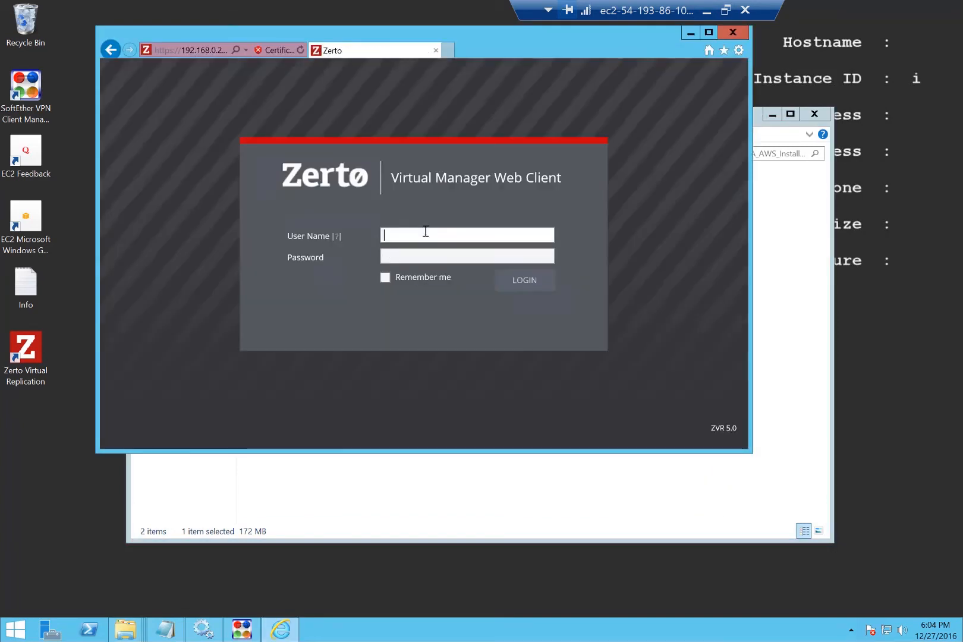
pyautogui.write('administrator')
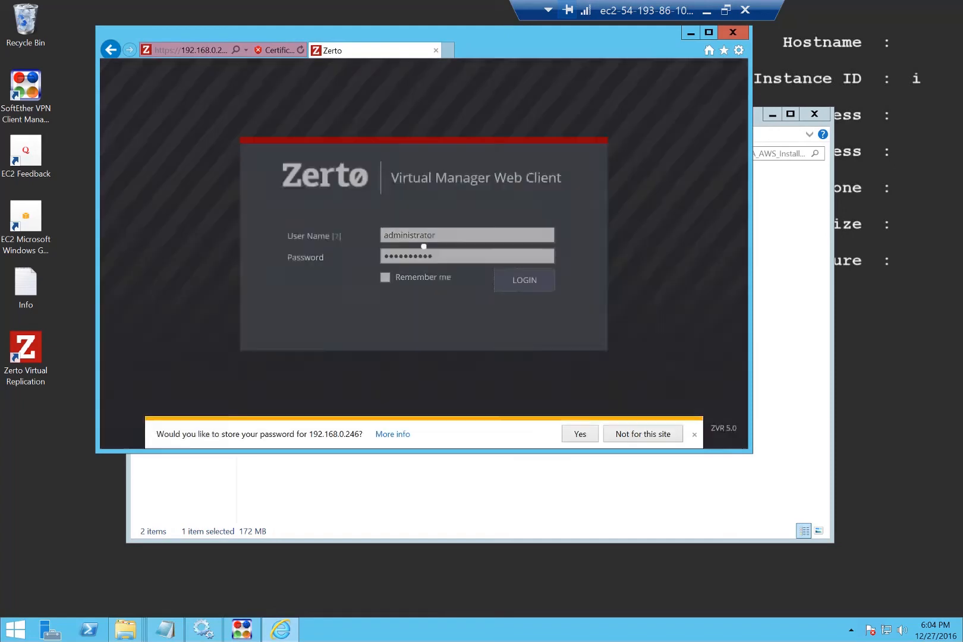
pyautogui.click(523, 281)
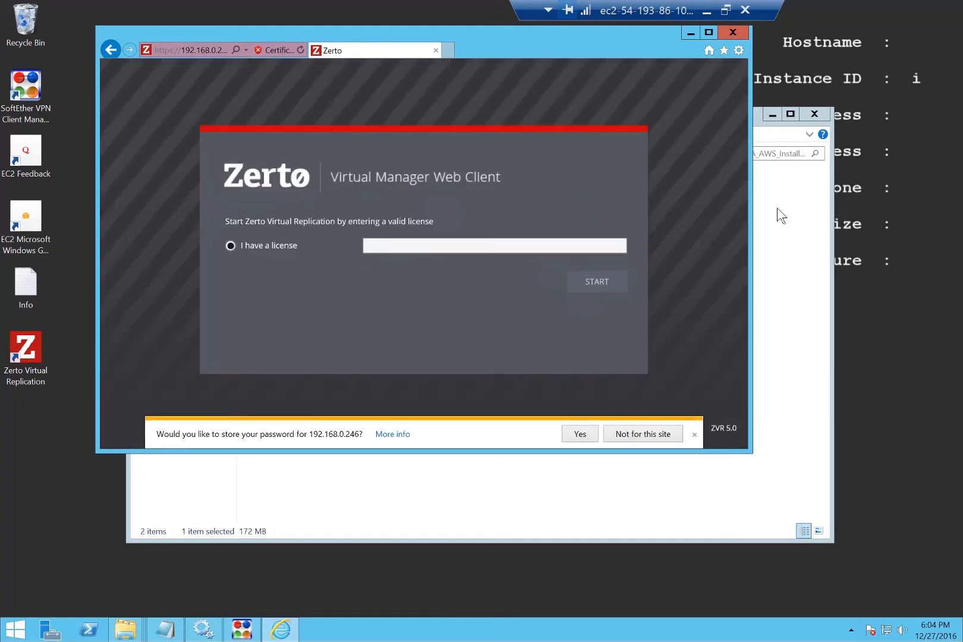
pyautogui.click(493, 245)
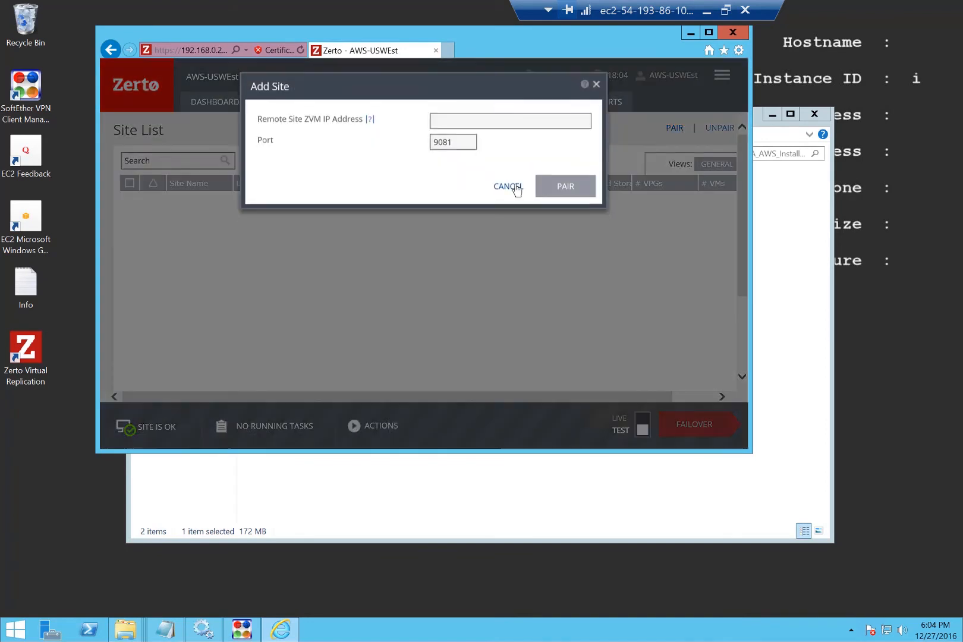
# Pair the AWS-USWEst site with remote ZVM 192.168.0.31 on port 9081
pyautogui.write('192.1')
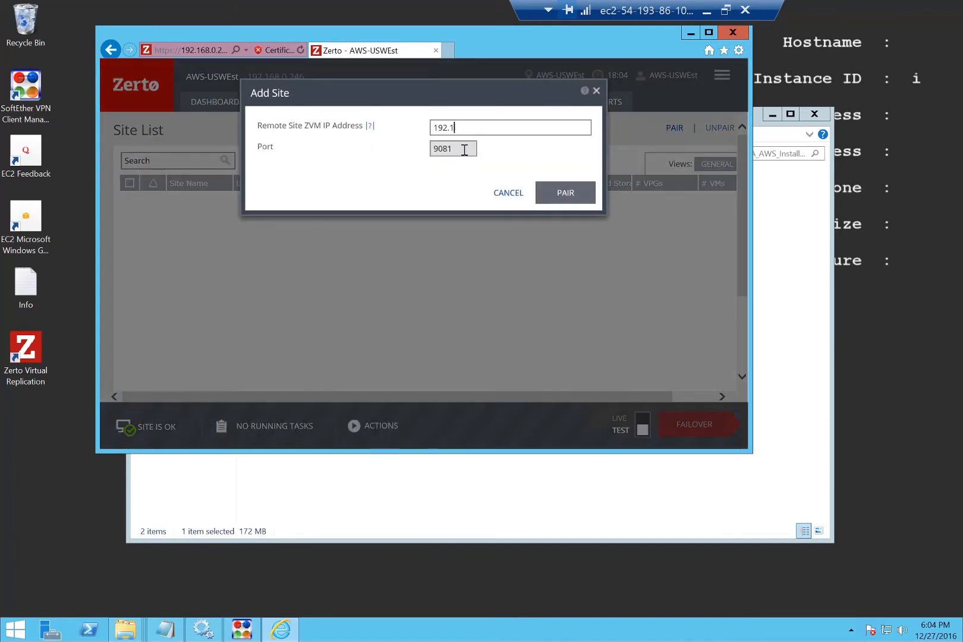
pyautogui.write('68.0.31')
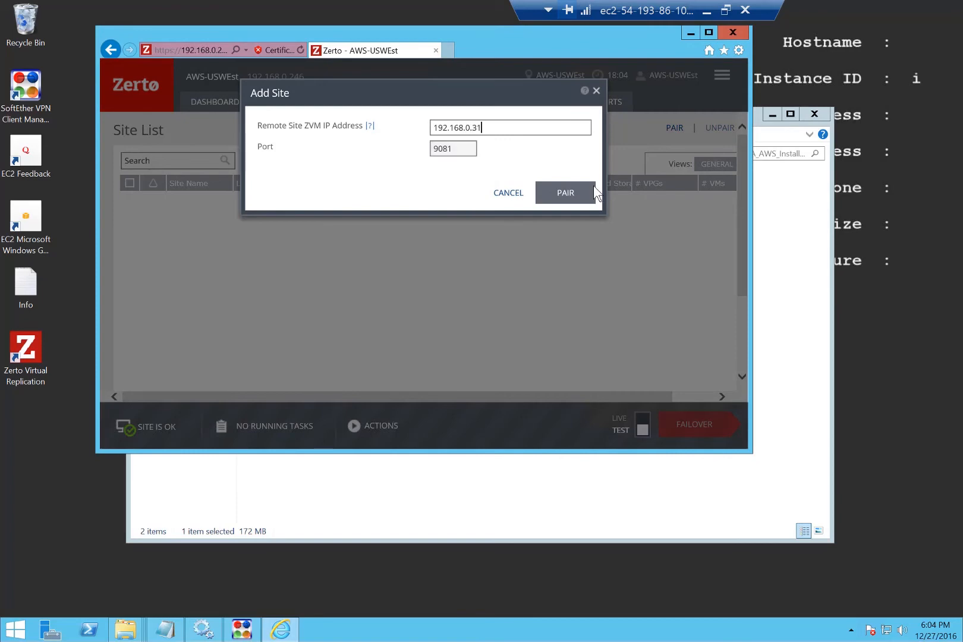
pyautogui.click(563, 193)
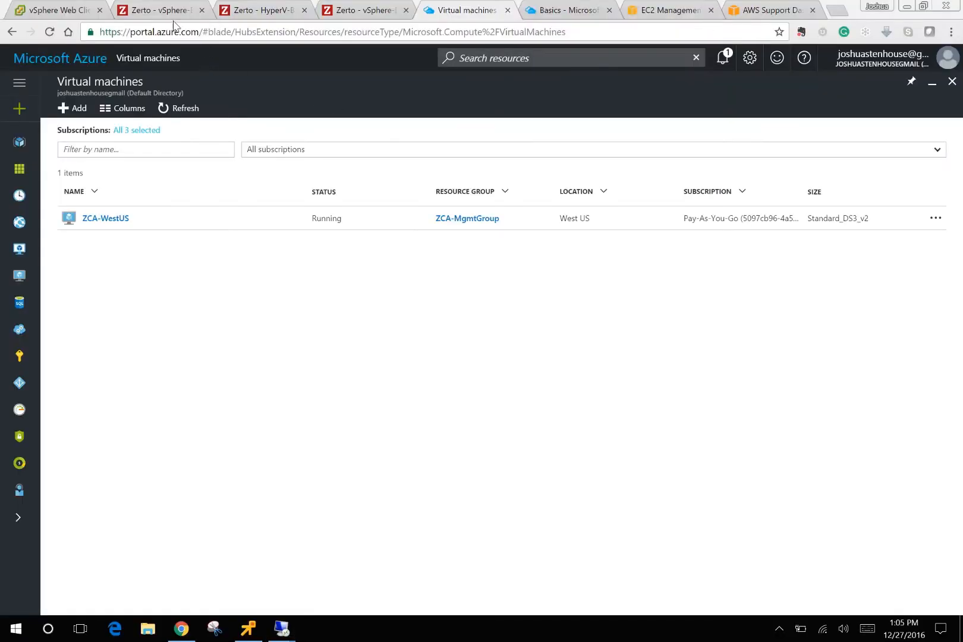
# View vSphere-BostonDC1's Site List showing AWS-USWEst and AzureUSWest paired, then move to the Azure request
pyautogui.click(160, 9)
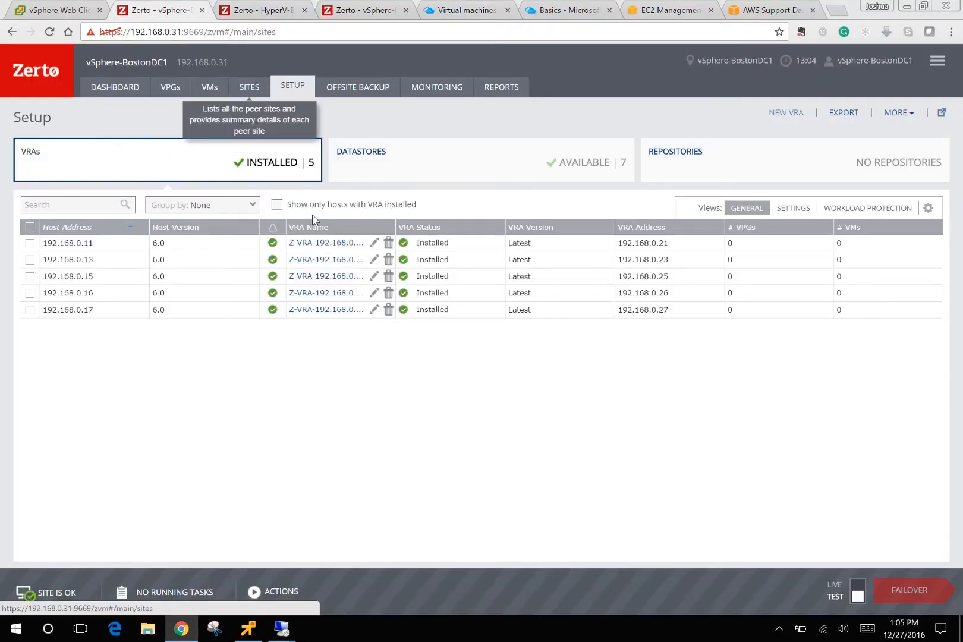
pyautogui.click(248, 87)
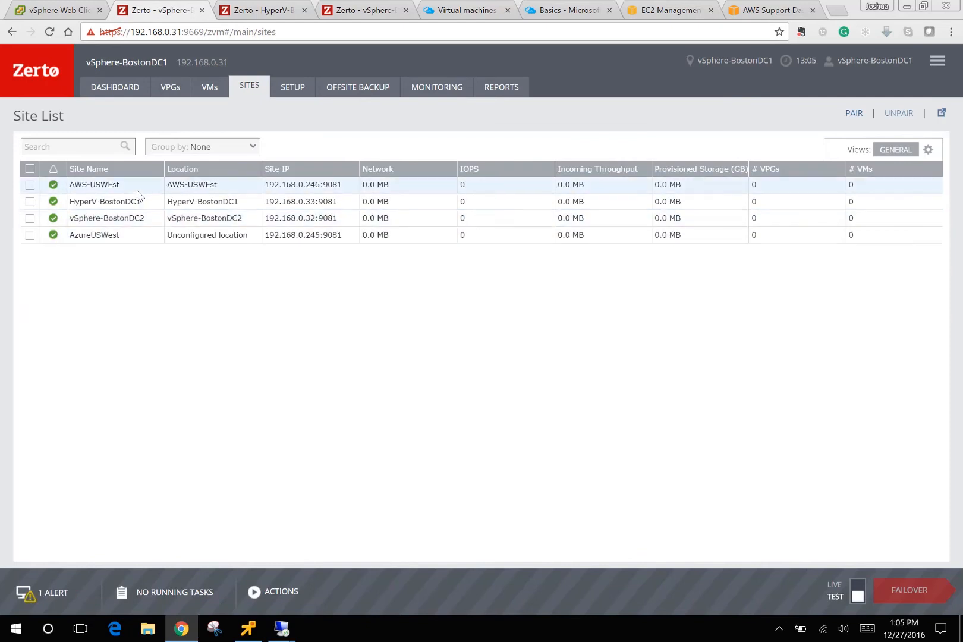
pyautogui.moveTo(163, 224)
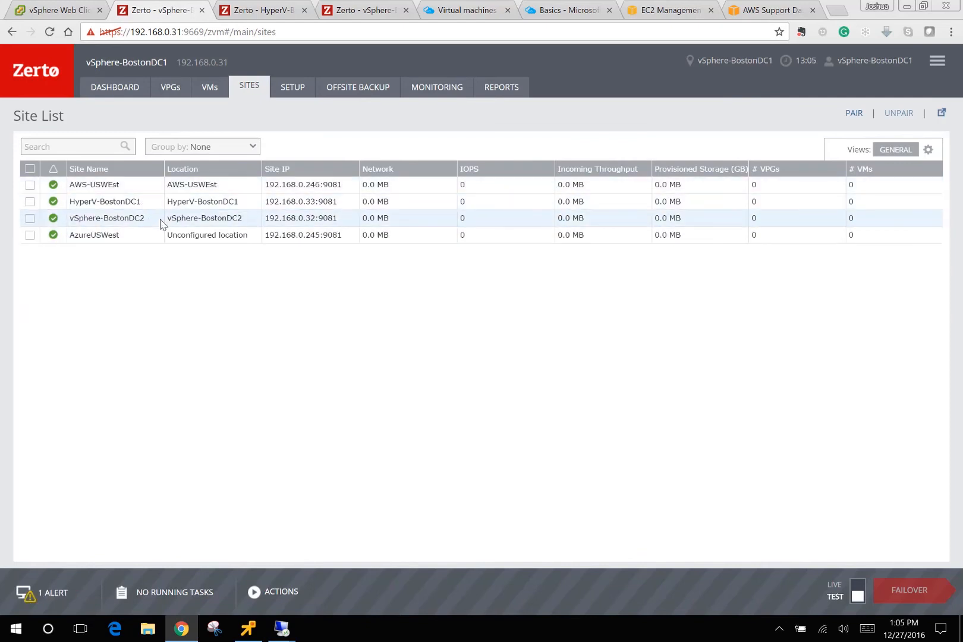
pyautogui.moveTo(238, 263)
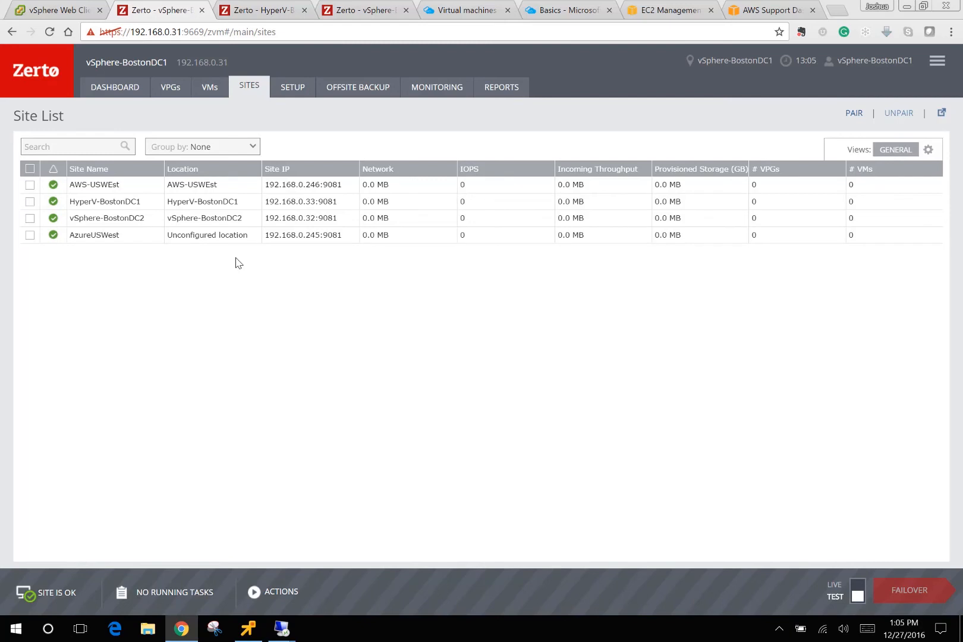
pyautogui.moveTo(399, 240)
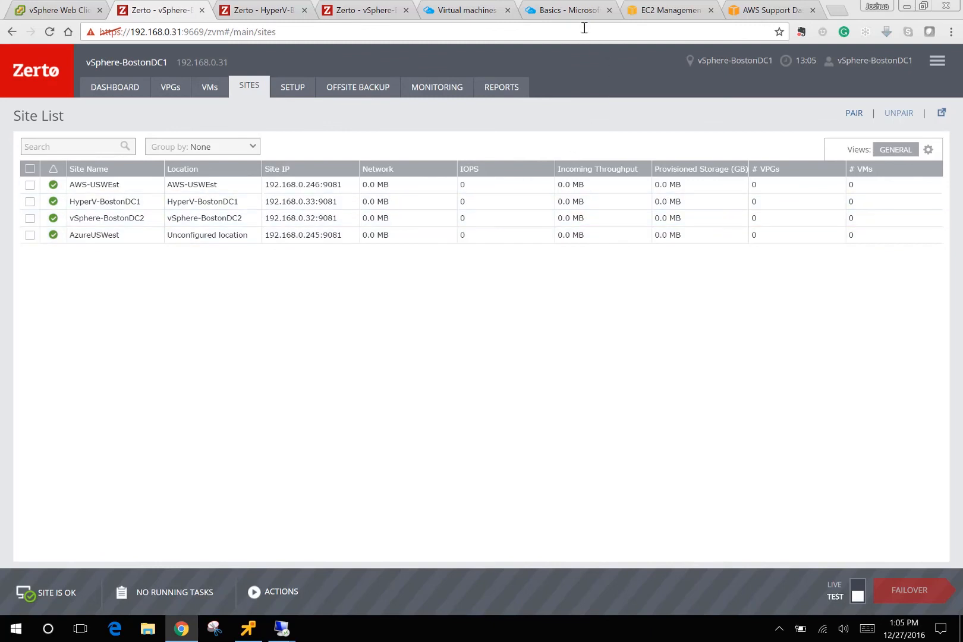
pyautogui.moveTo(567, 9)
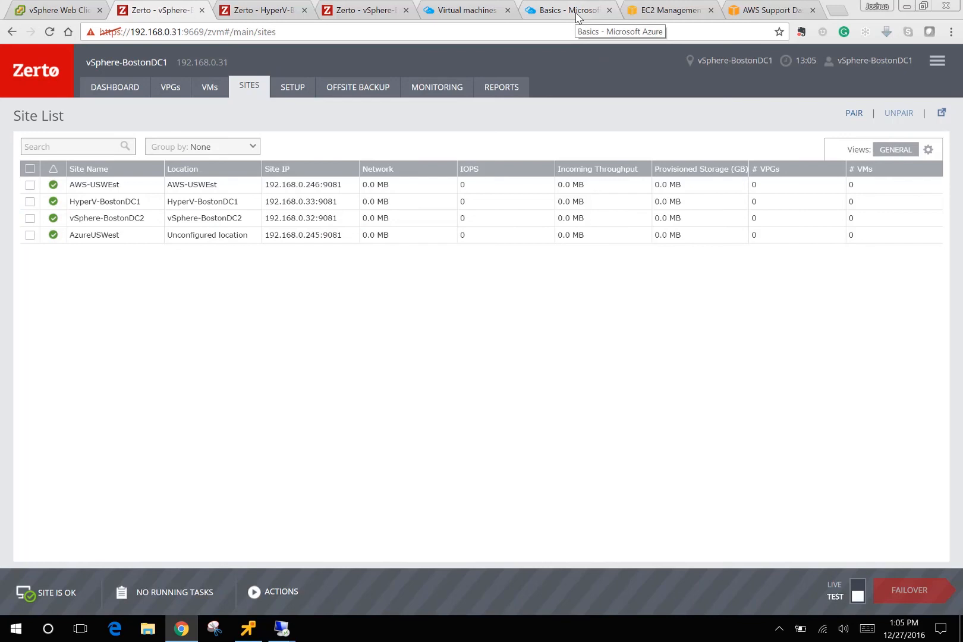
pyautogui.click(566, 10)
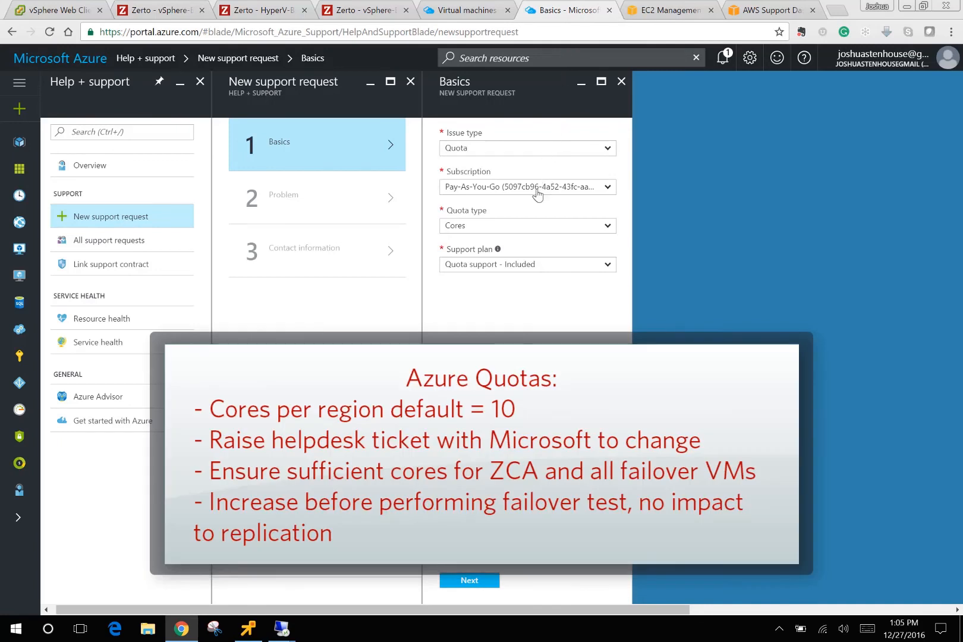
pyautogui.moveTo(508, 228)
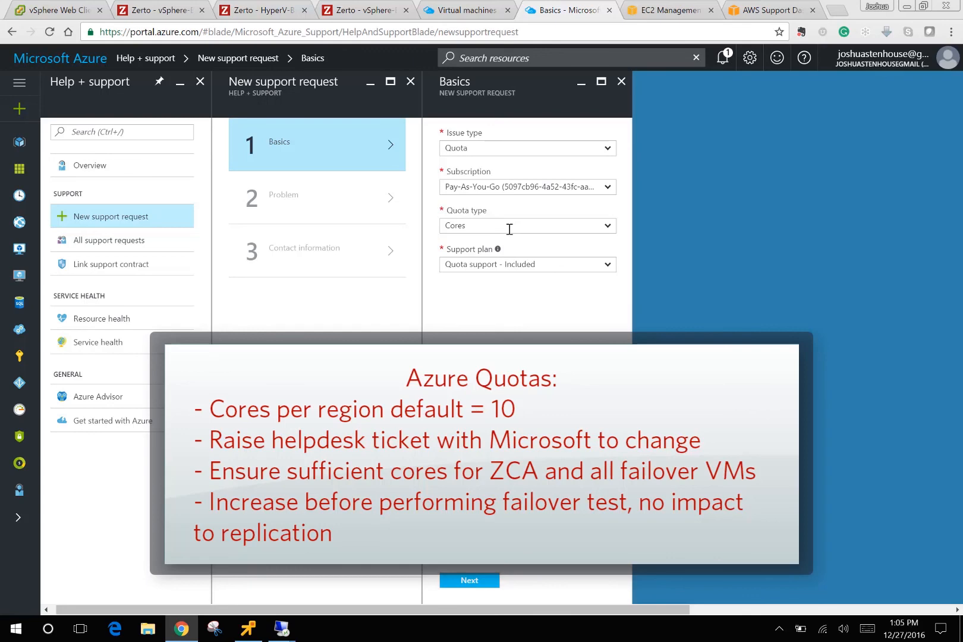
# Review the Azure Cores quota request and move on to the AWS support case
pyautogui.click(770, 9)
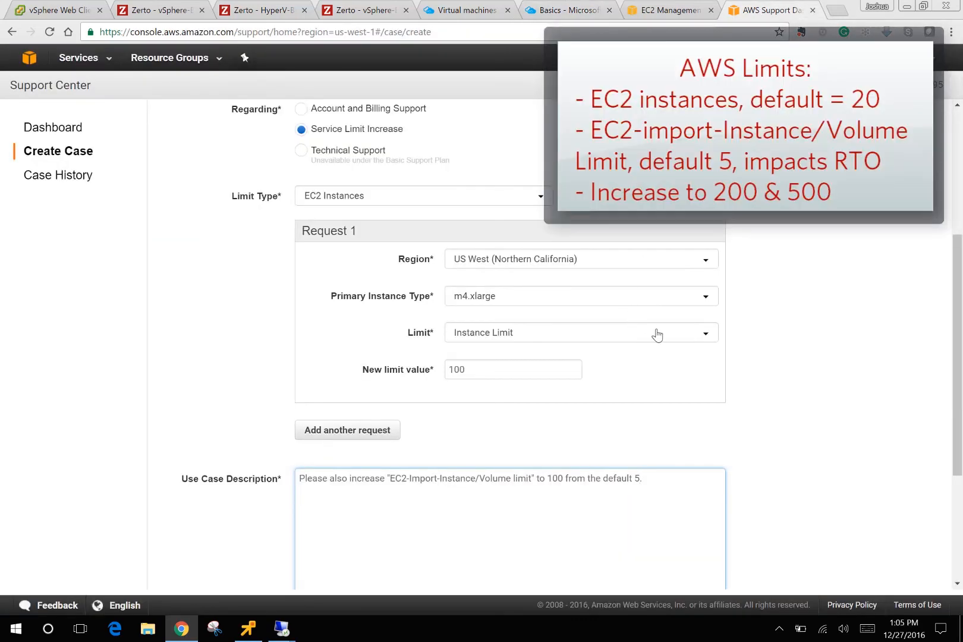
pyautogui.moveTo(657, 357)
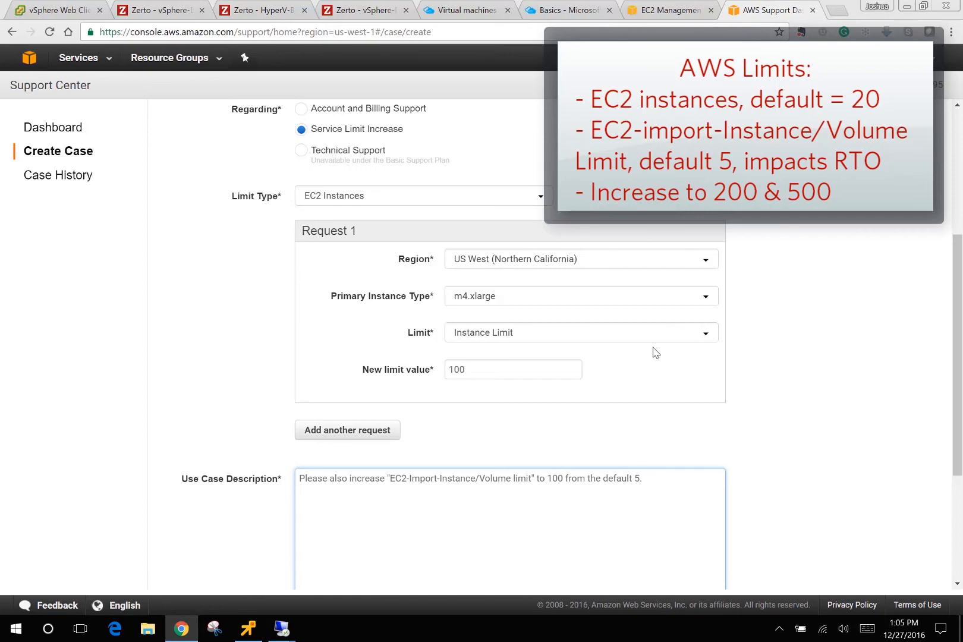
pyautogui.moveTo(651, 347)
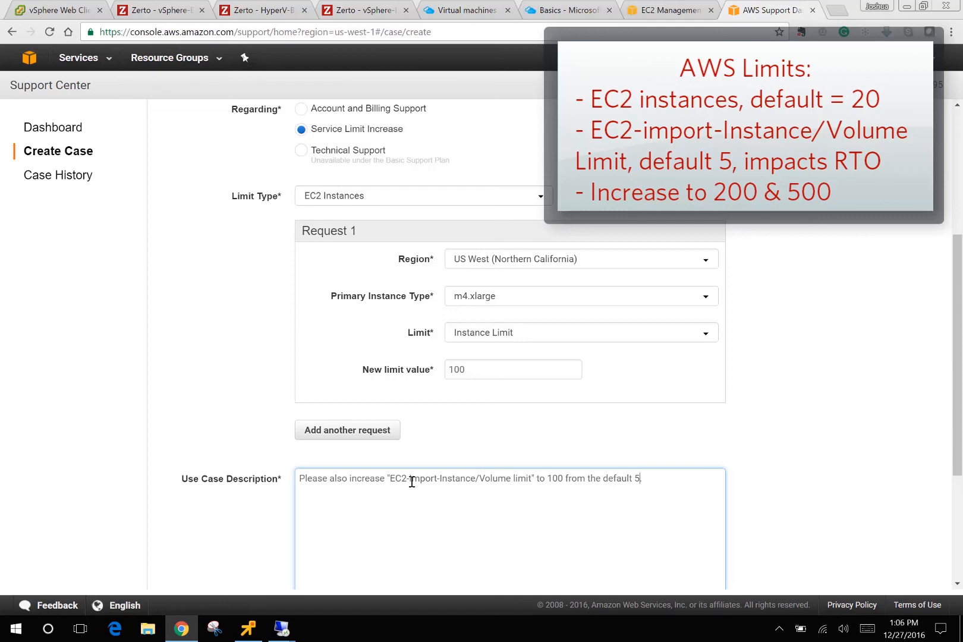
# Complete the case description asking to raise the EC2 import limit from 5 to 100
pyautogui.write('.')
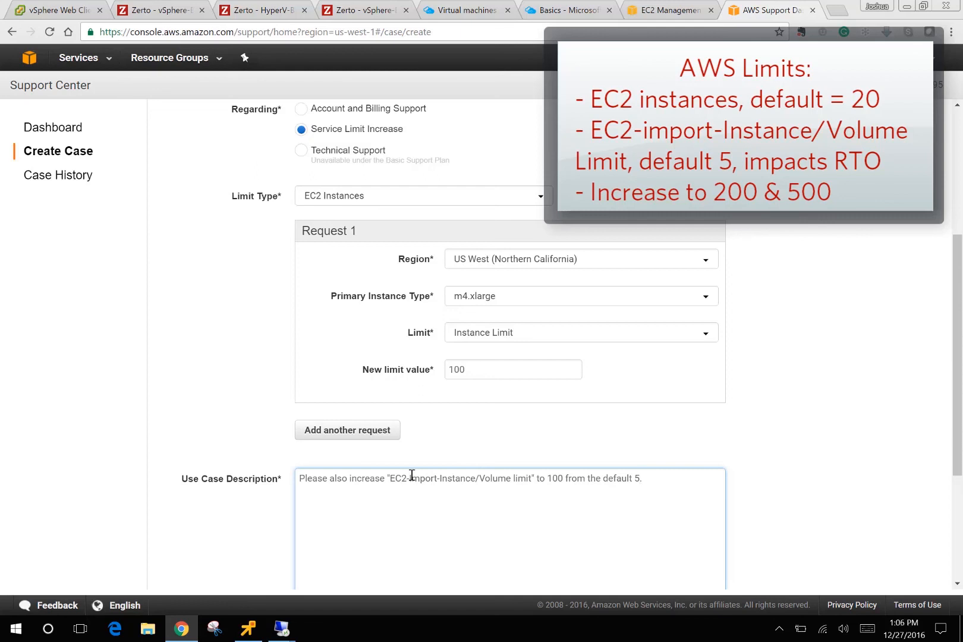